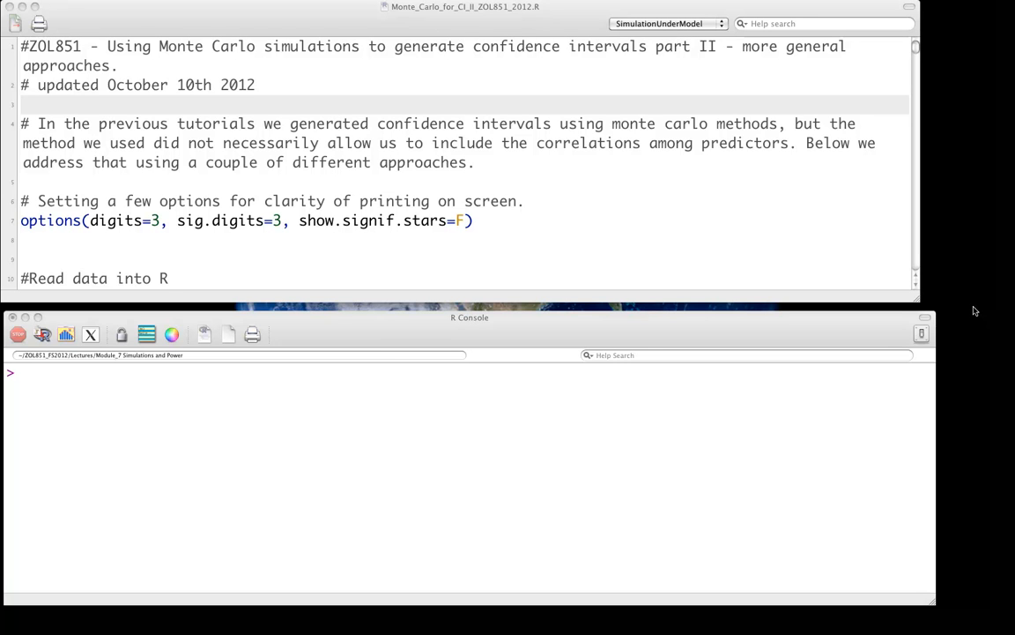
mouse_move(882, 191)
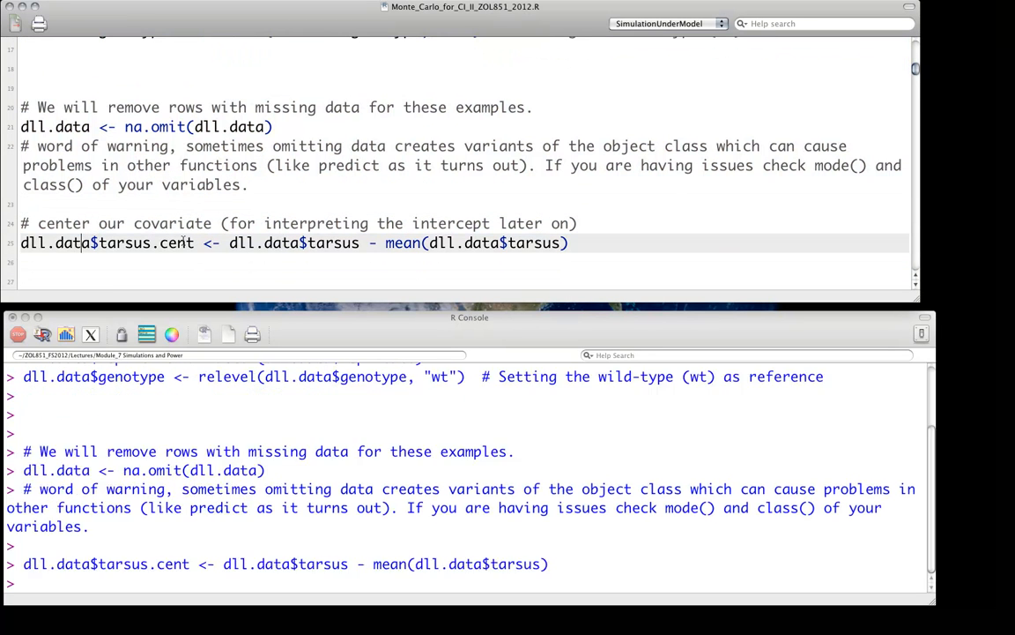
- Run the relevel, na.omit and tarsus.cent lines so genotype reference, missing-row removal and centred tarsus are set up
scroll(down, 3)
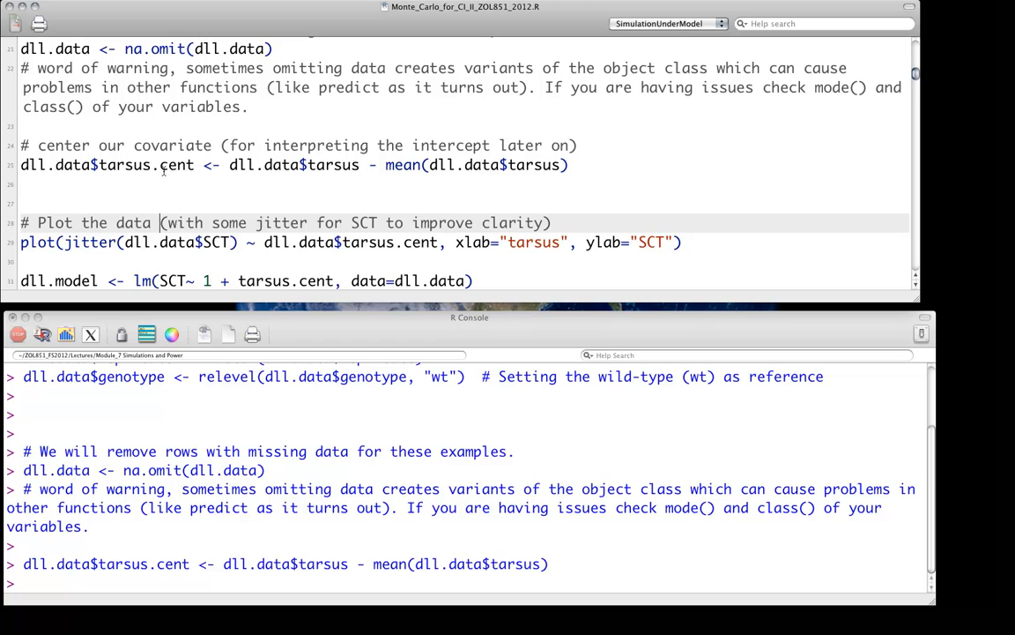
scroll(down, 3)
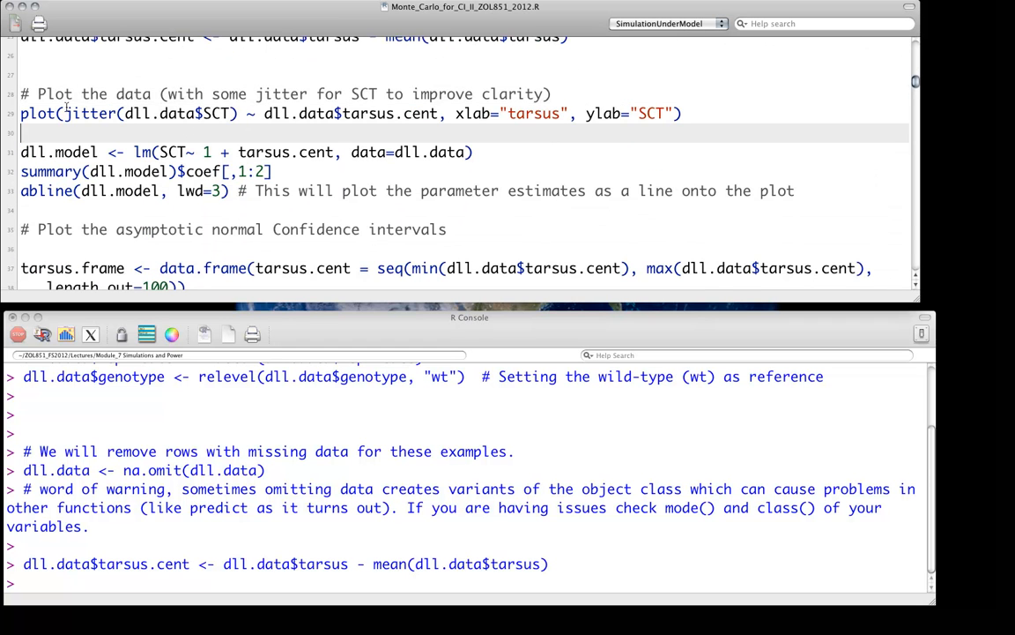
- Run the plot, lm, summary and abline lines to draw SCT versus centred tarsus with its fitted line
drag(22, 113, 21, 173)
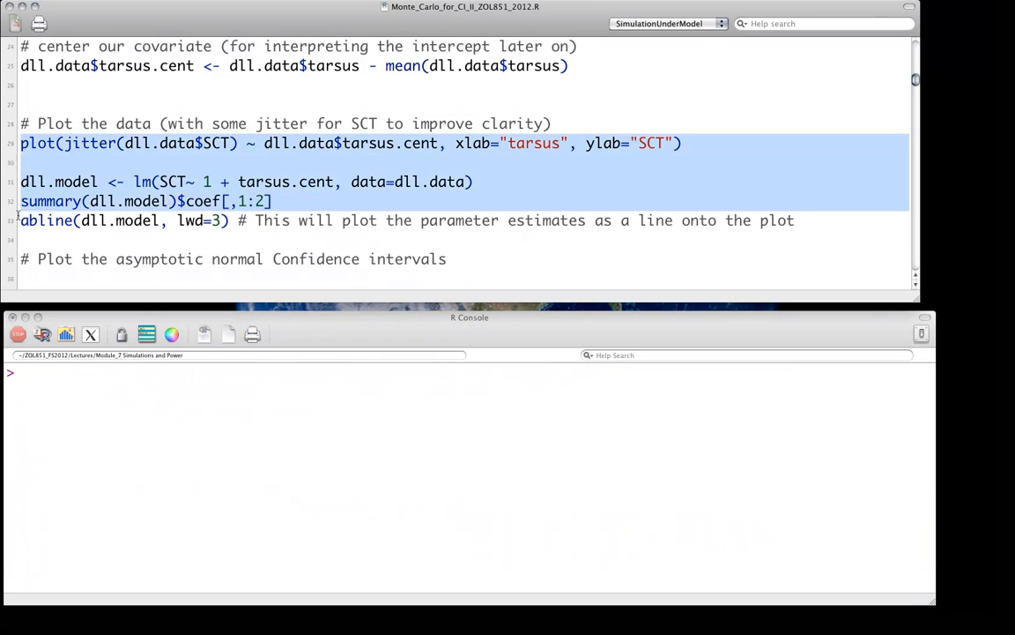
key(cmd+enter)
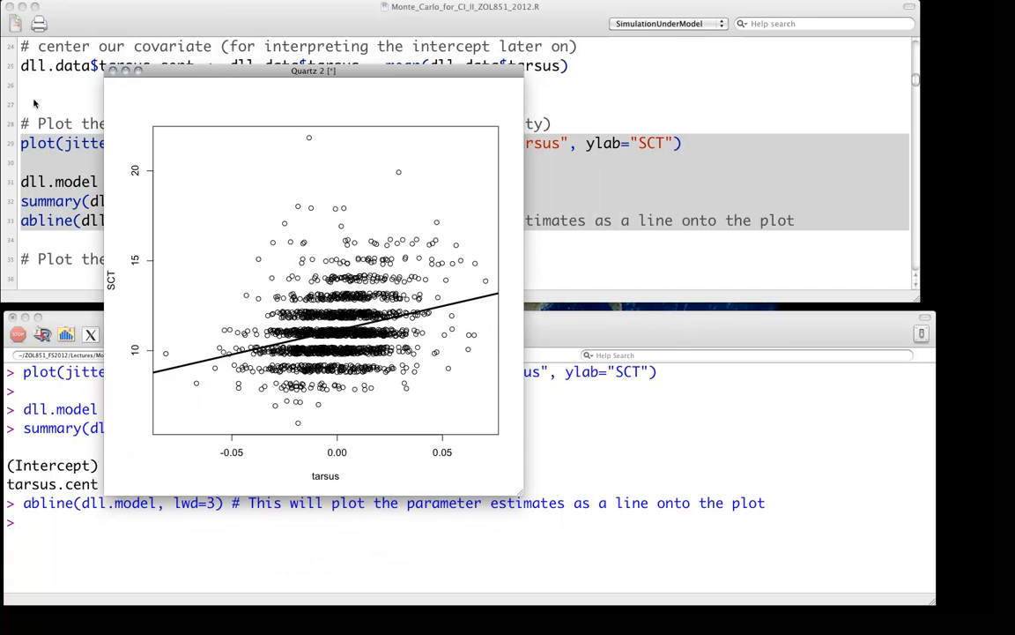
mouse_move(227, 307)
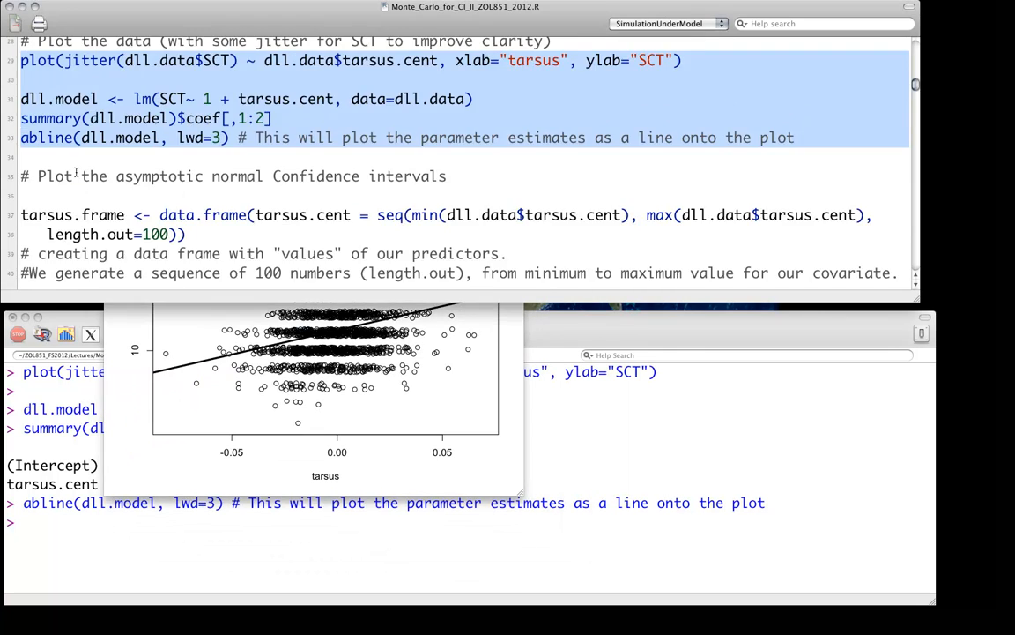
scroll(down, 3)
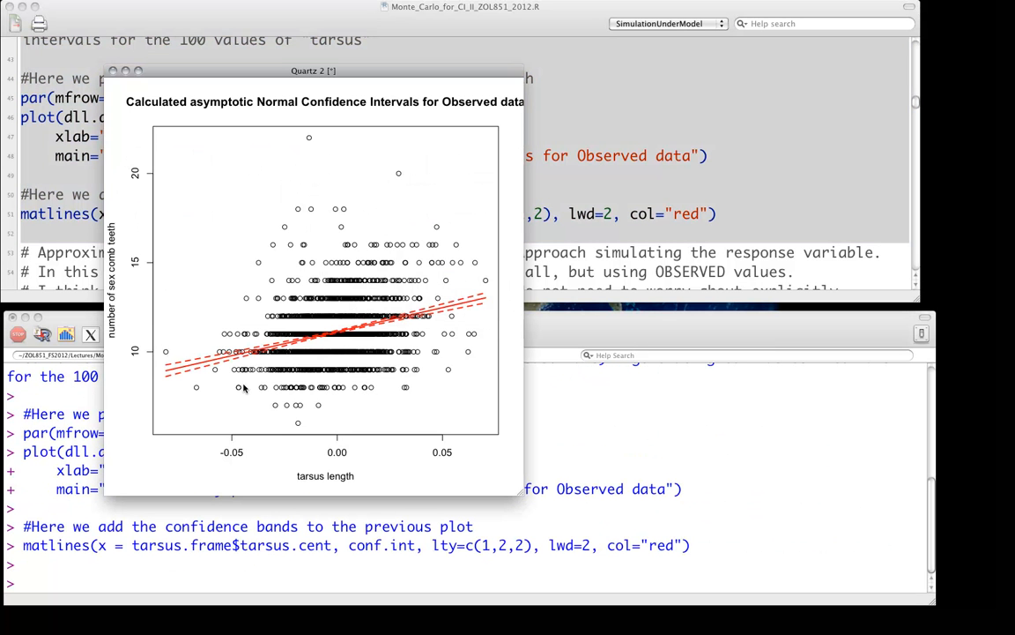
- Enlarge the Quartz window showing the red asymptotic confidence bands for closer inspection
drag(313, 71, 246, 13)
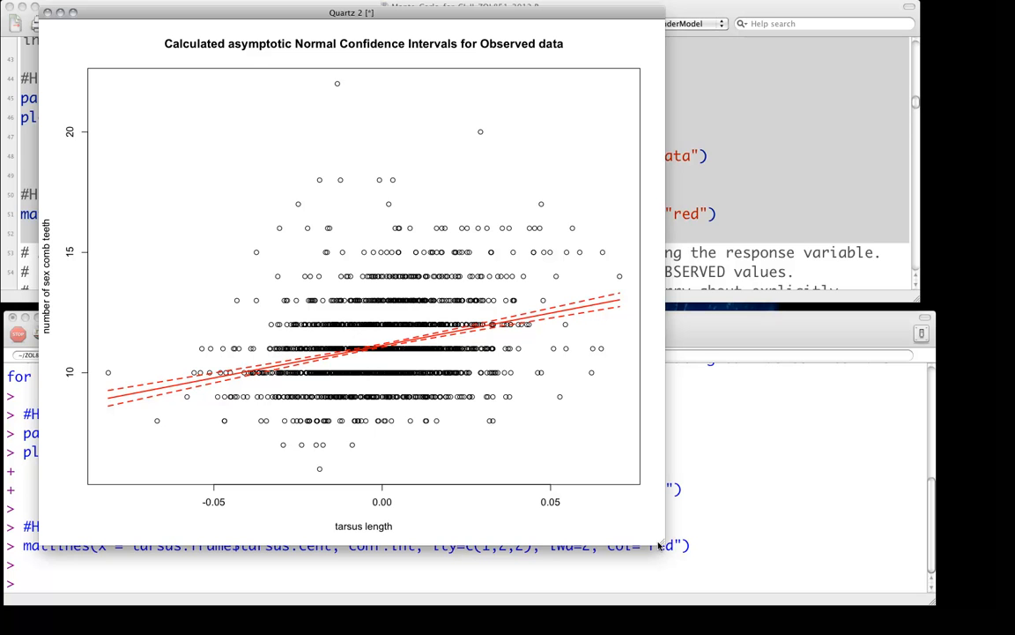
mouse_move(84, 12)
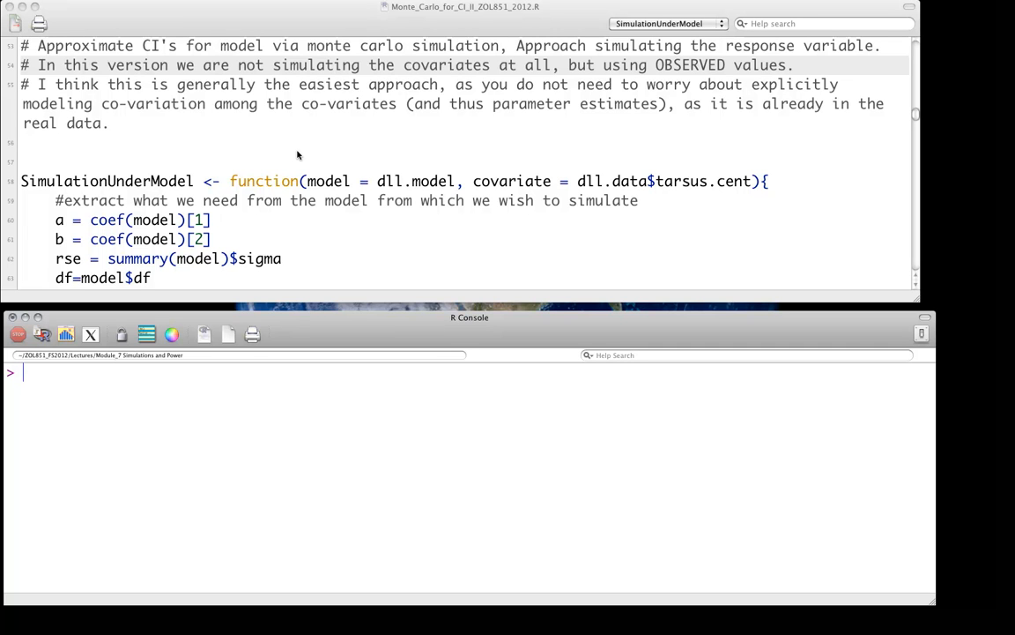
scroll(down, 3)
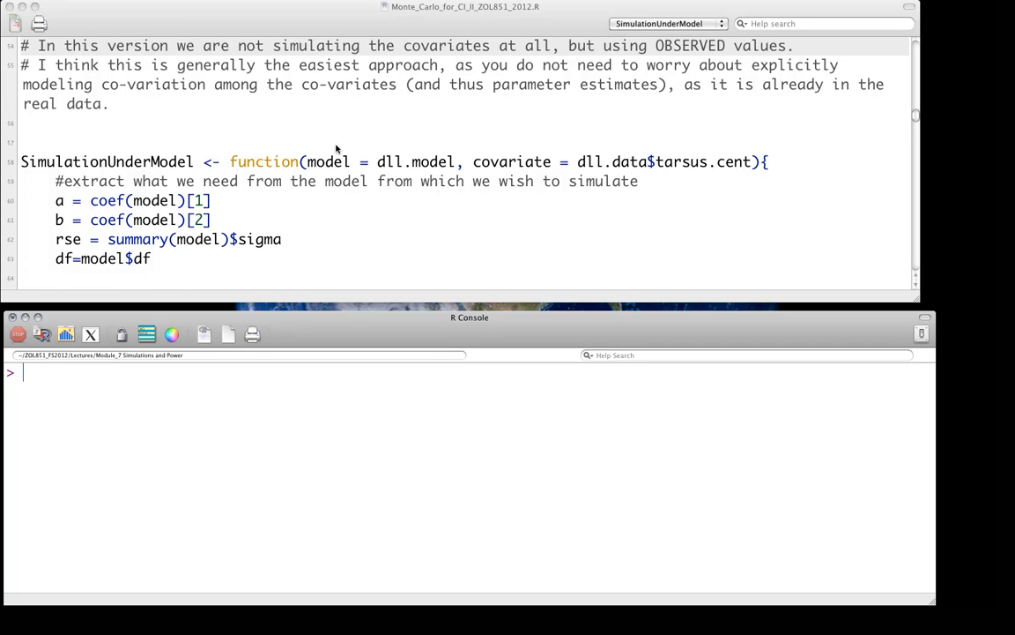
scroll(down, 3)
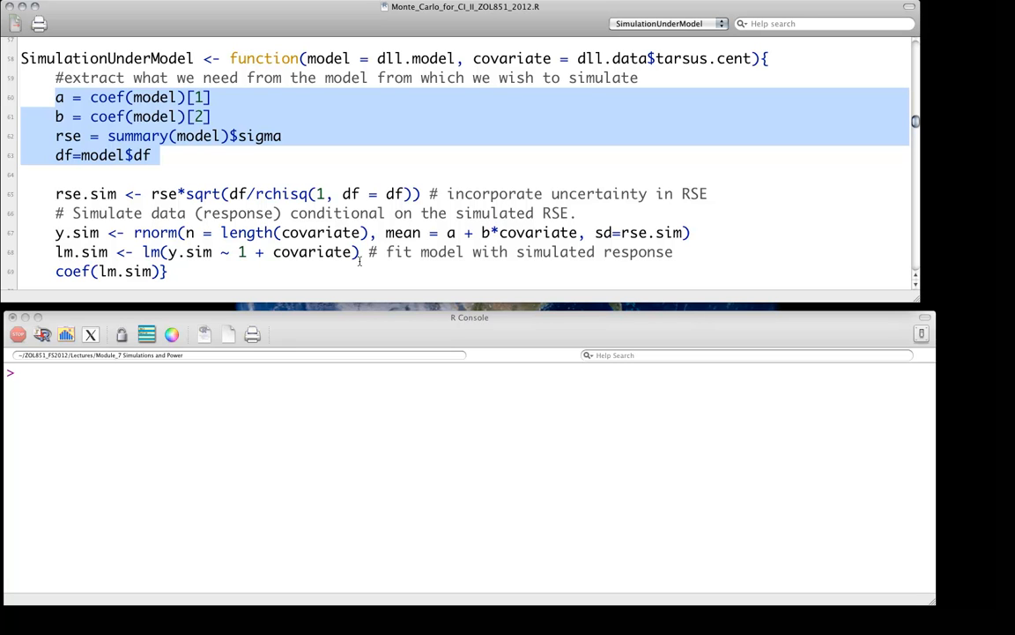
mouse_move(368, 268)
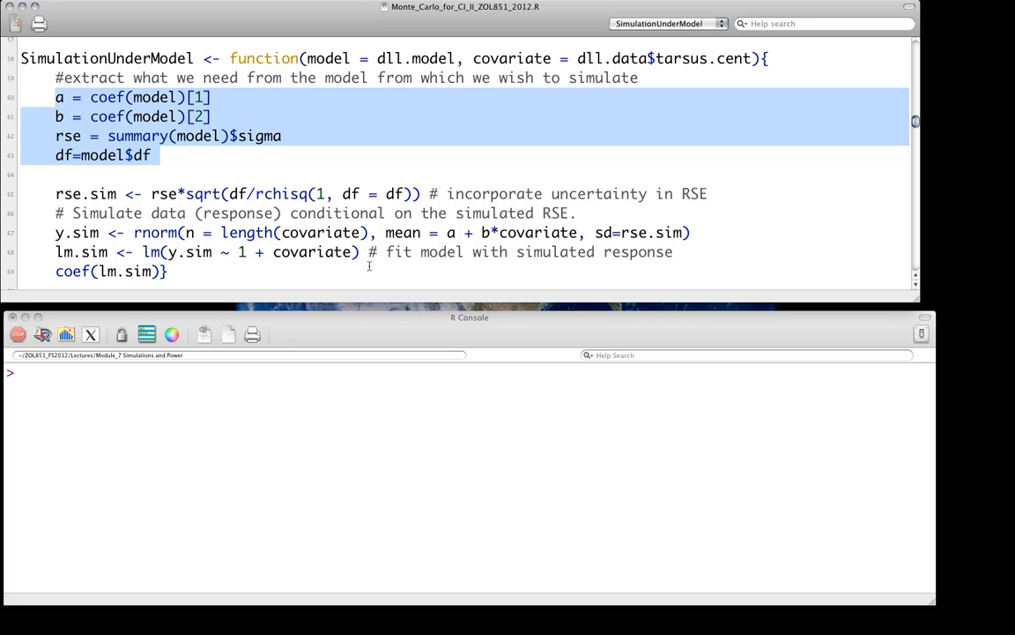
scroll(down, 3)
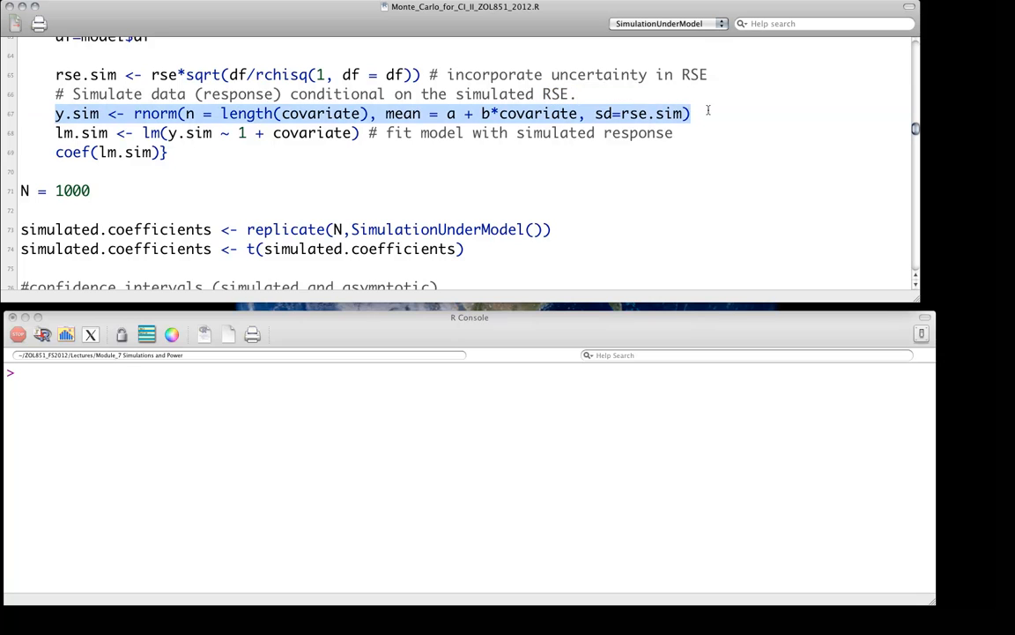
mouse_move(591, 195)
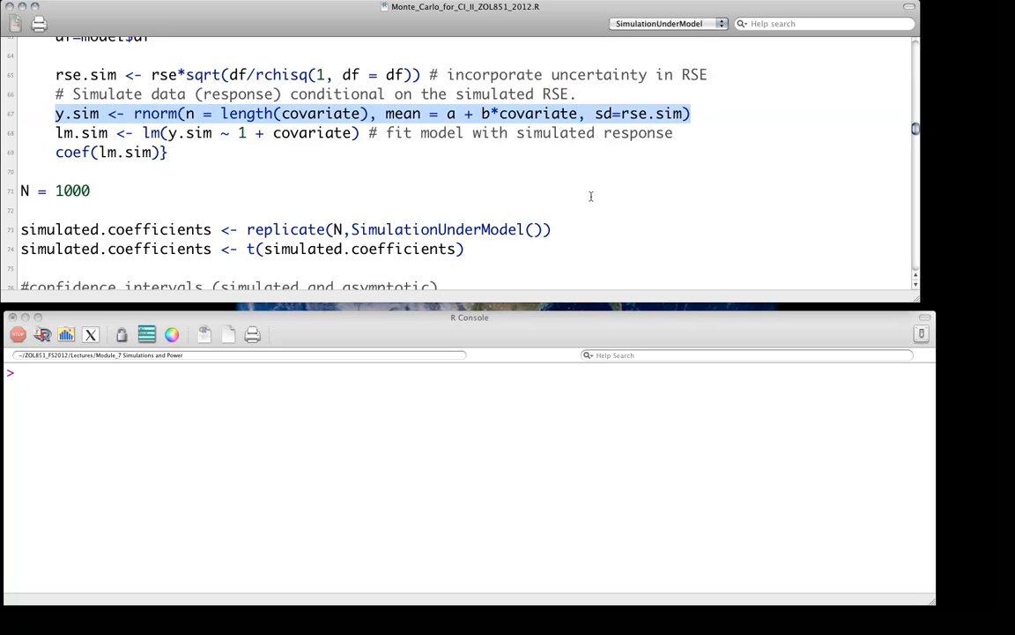
click(412, 164)
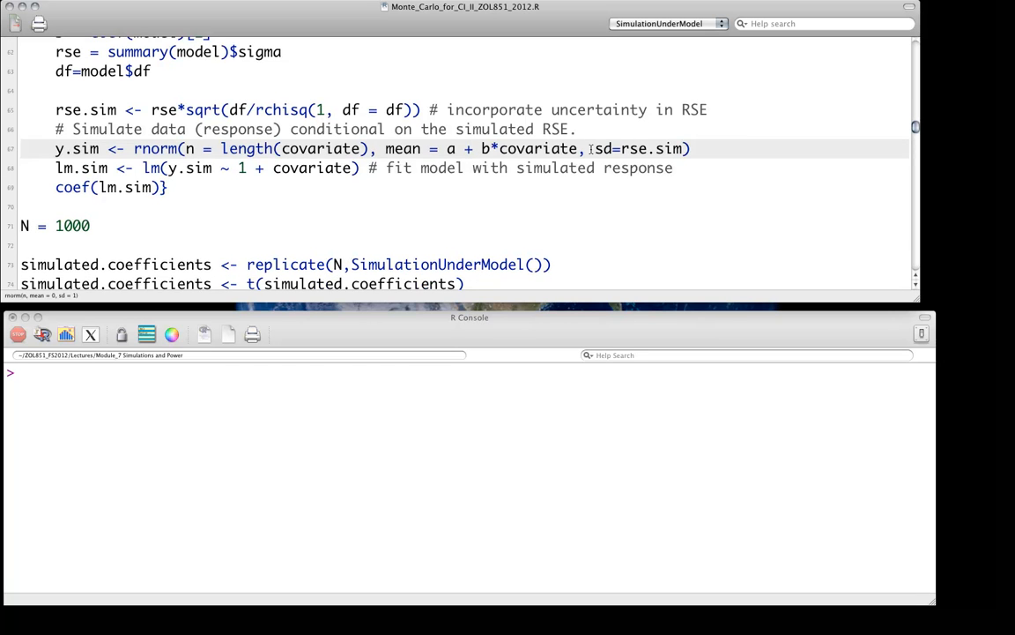
drag(603, 148, 680, 148)
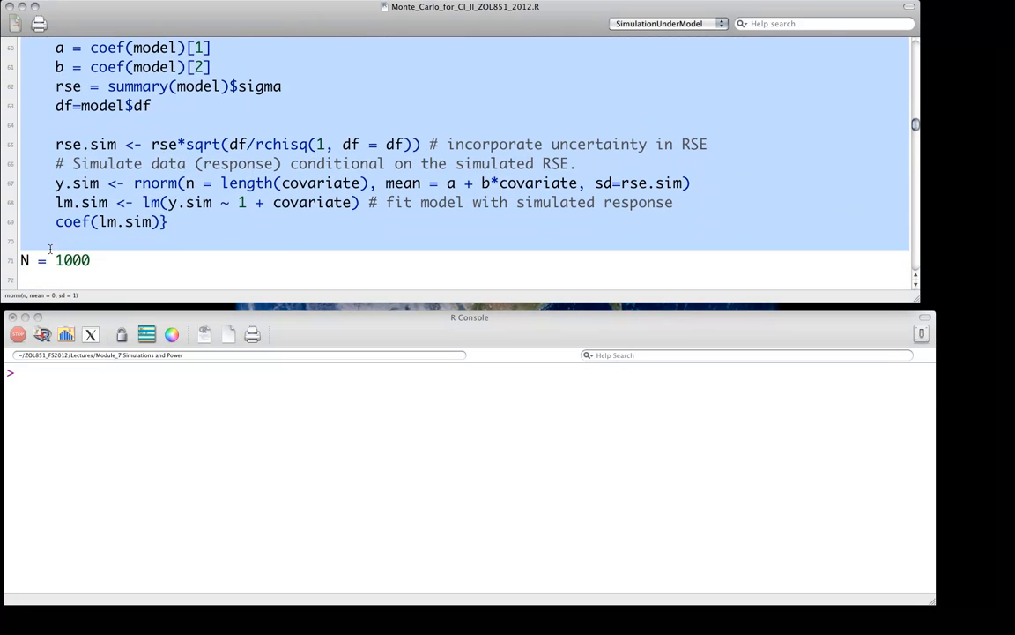
- Source SimulationUnderModel and call it repeatedly, getting varying simulated intercept and slope estimates
key(Cmd+Return)
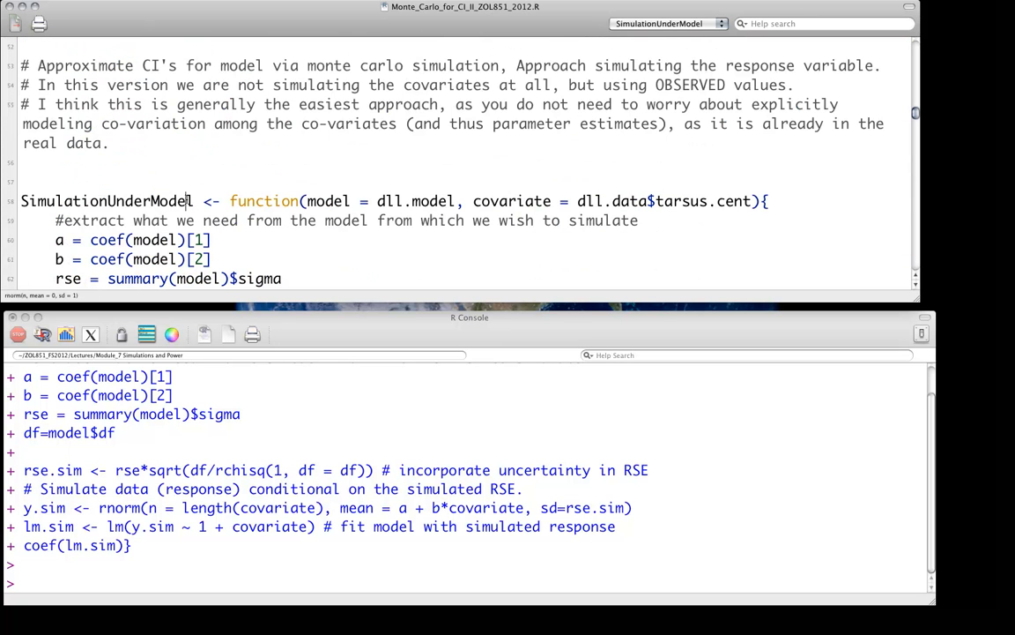
double_click(105, 201)
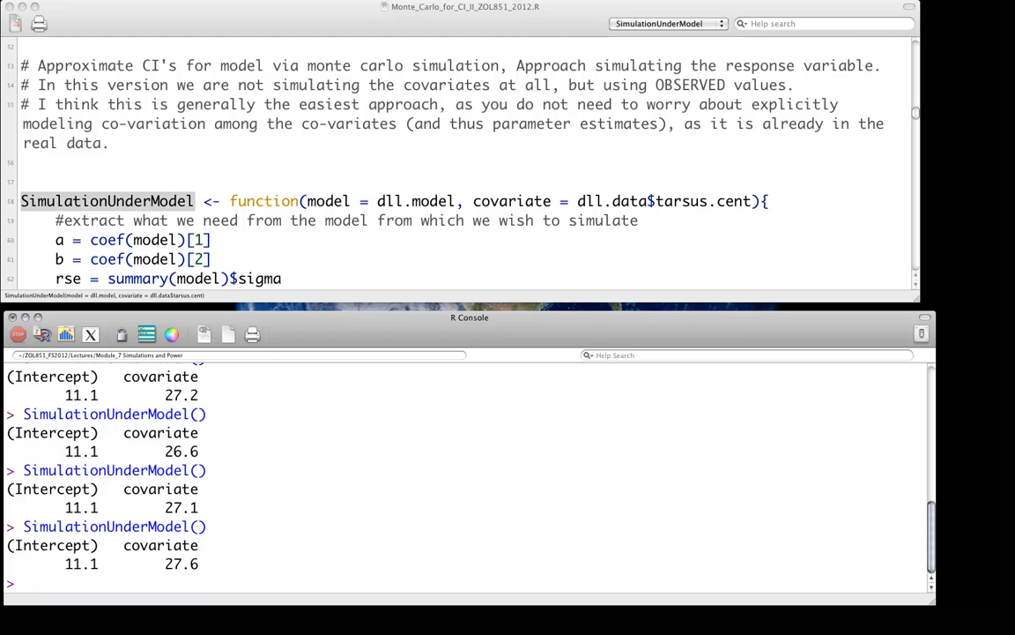
scroll(down, 3)
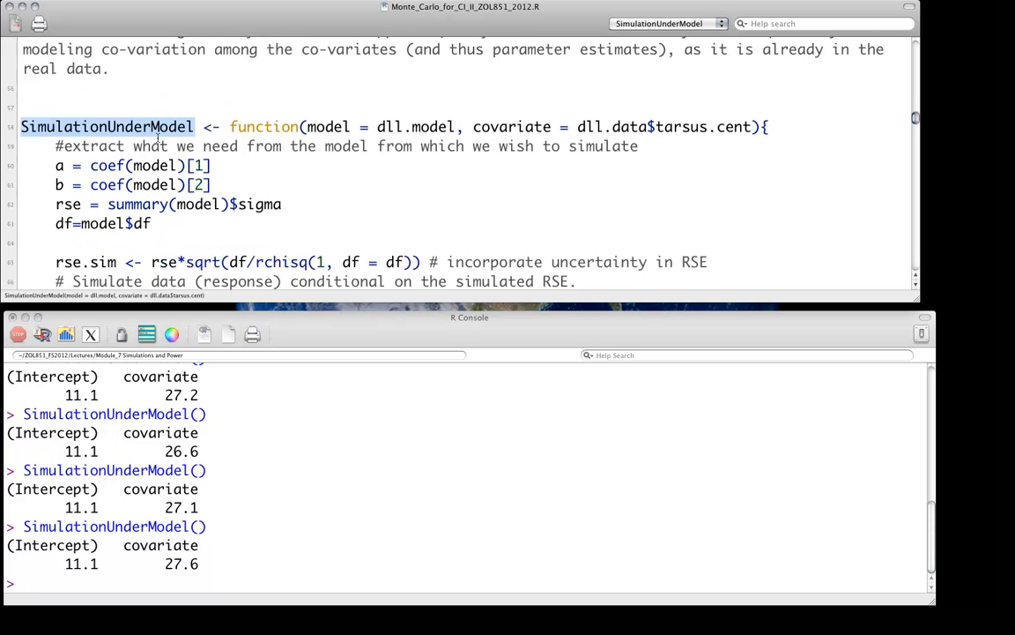
scroll(down, 3)
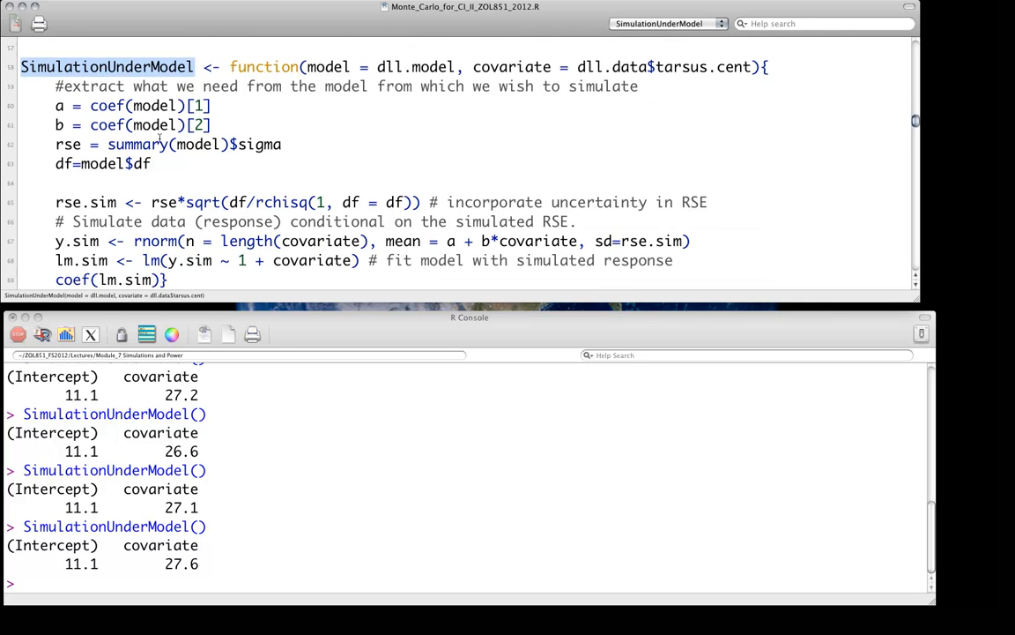
scroll(down, 3)
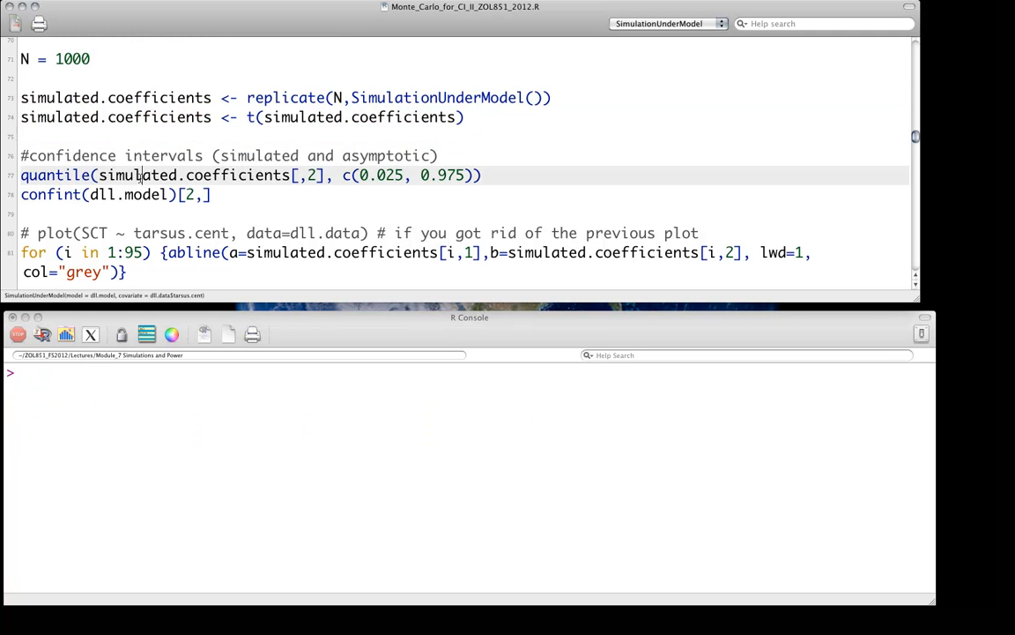
- Compute the simulated slope quantiles (23.0–30.9) and the confint asymptotic interval (23.0–30.8) for comparison
key(cmd+Return)
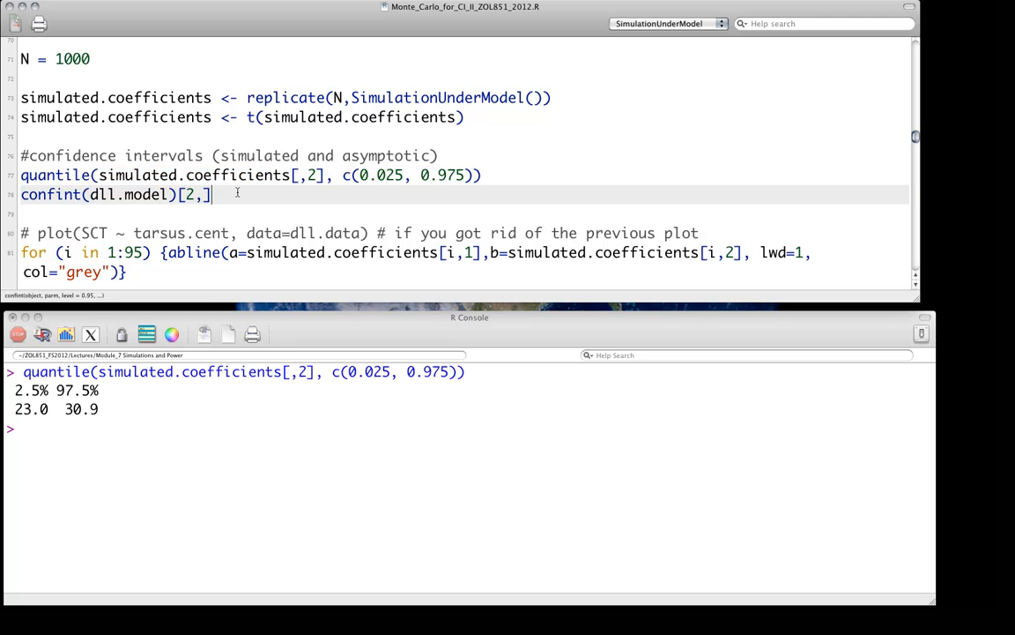
key(Enter)
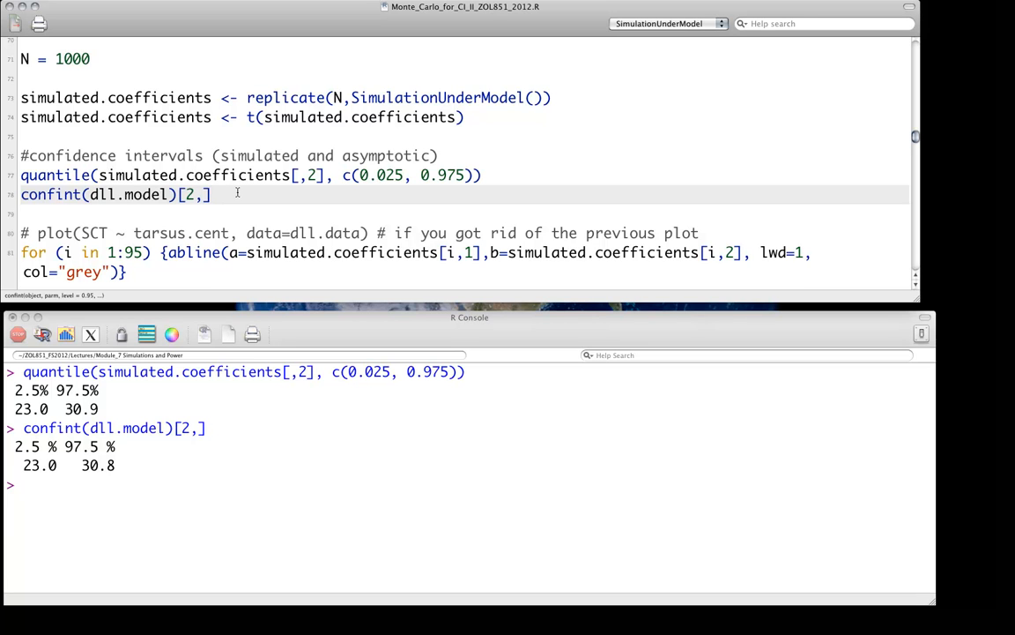
click(215, 194)
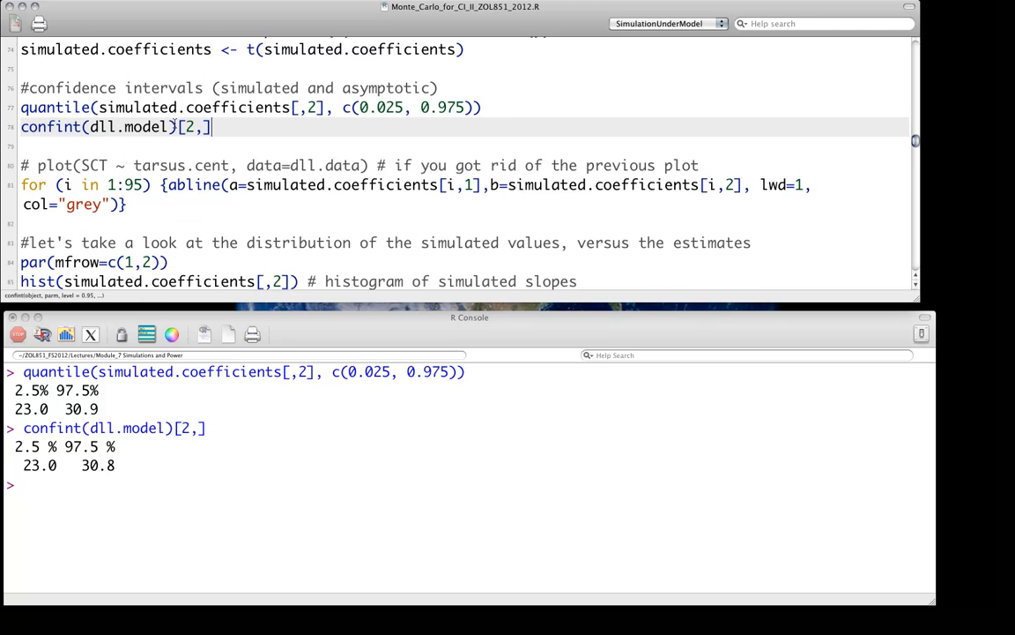
scroll(down, 3)
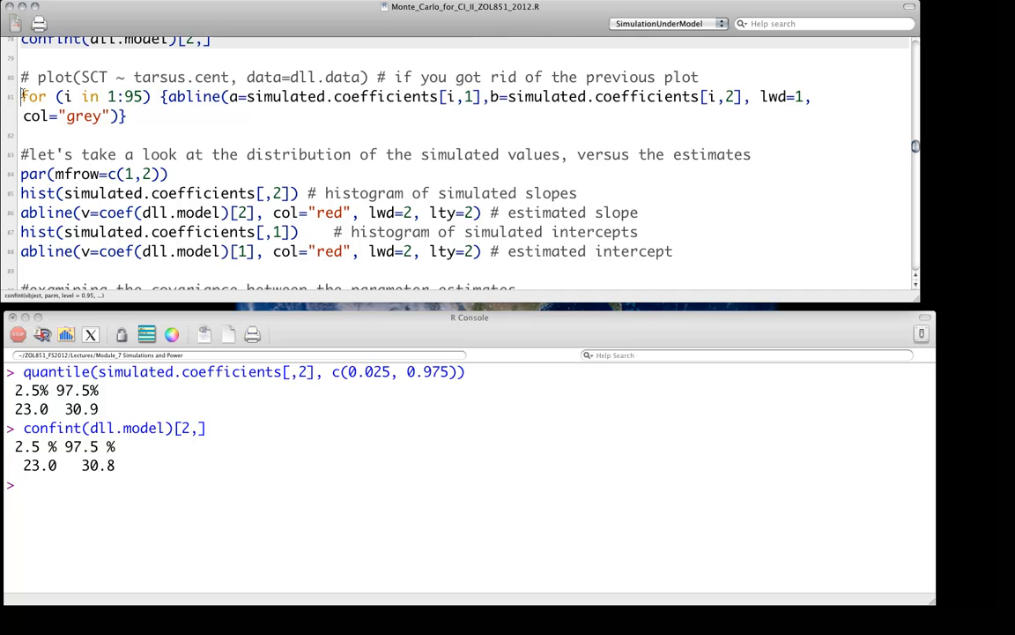
- Select the for loop that adds the 95 simulated abline fits in grey to the scatterplot
drag(22, 95, 126, 116)
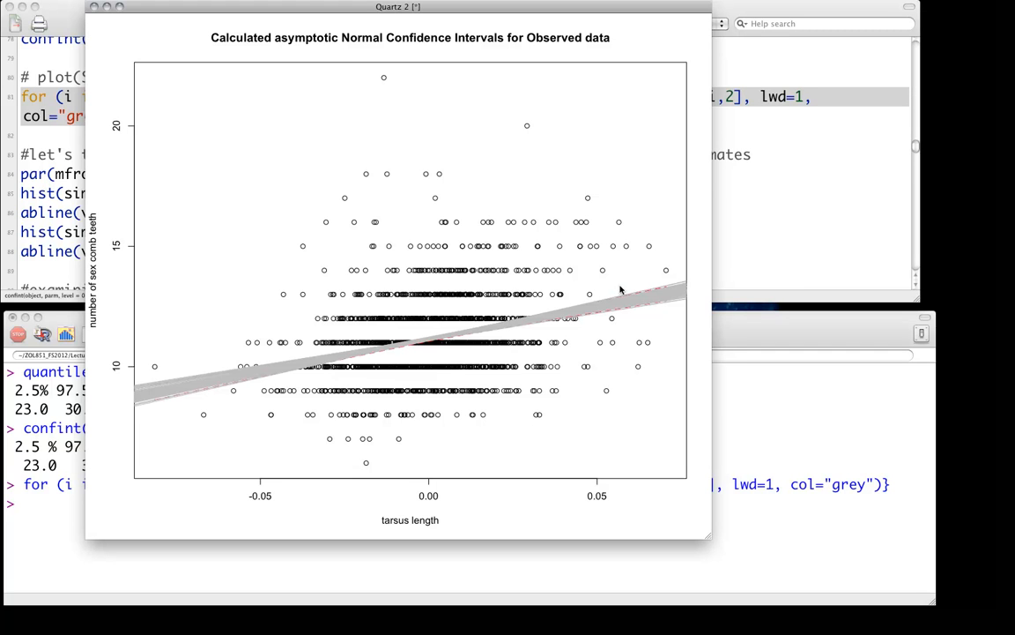
mouse_move(472, 27)
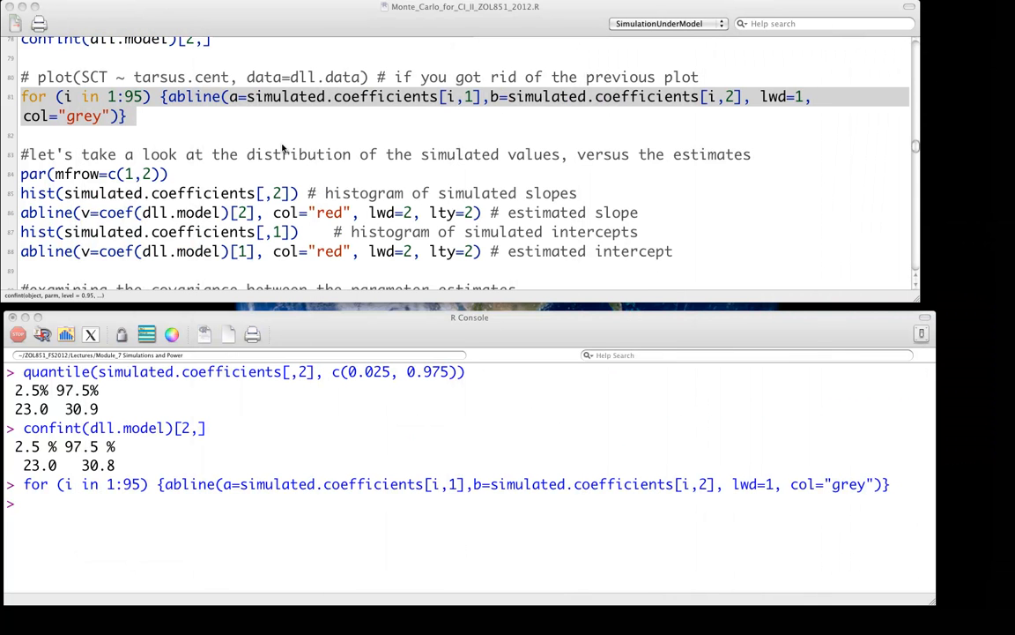
- Bring the par(mfrow=c(2,1)) and simulated slope-versus-intercept plot block into view and run it
scroll(down, 3)
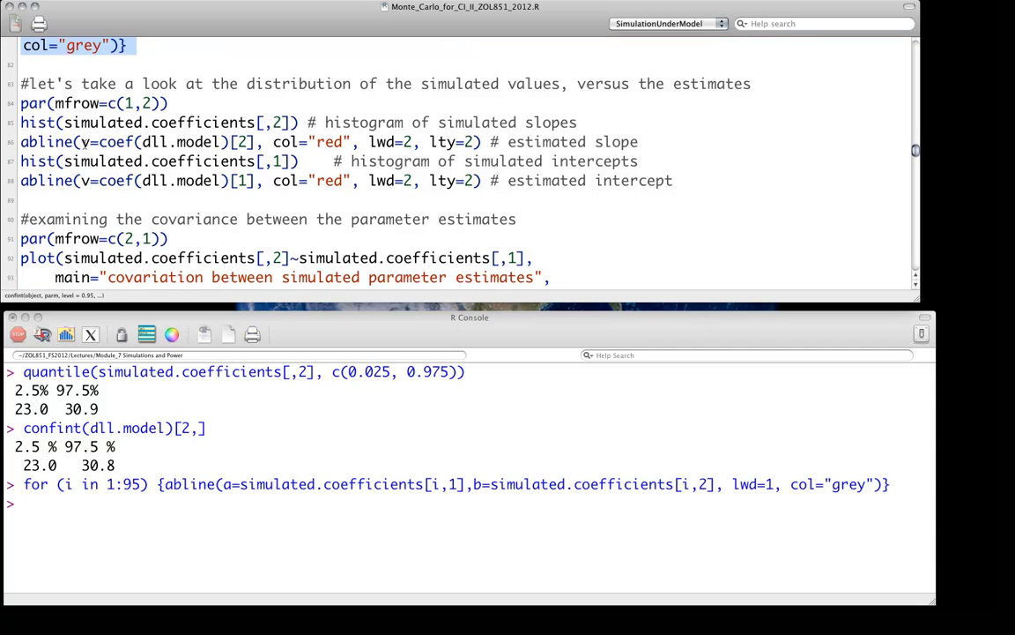
mouse_move(184, 116)
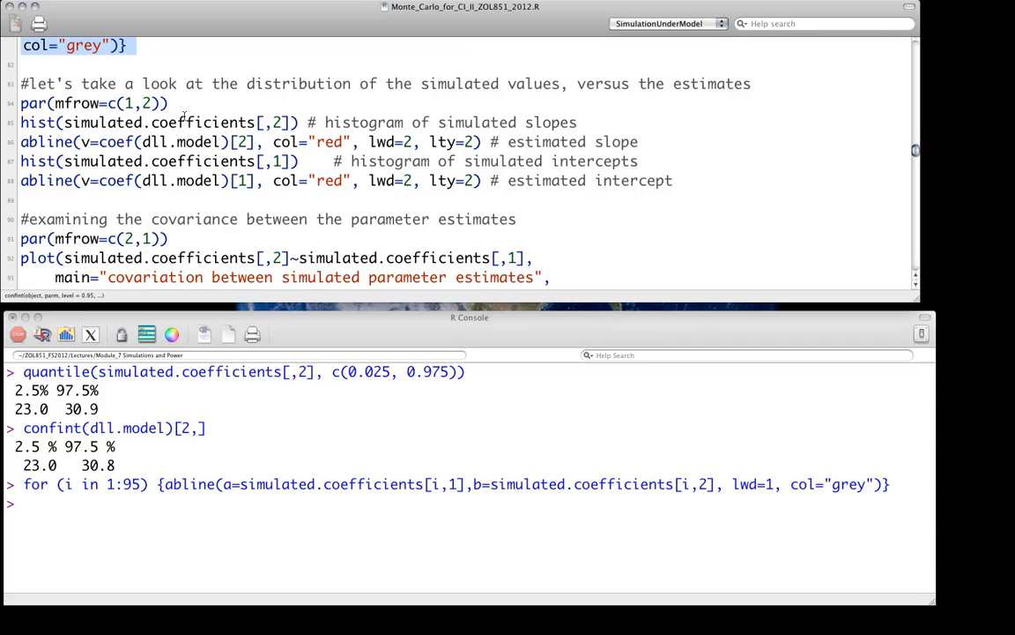
scroll(down, 3)
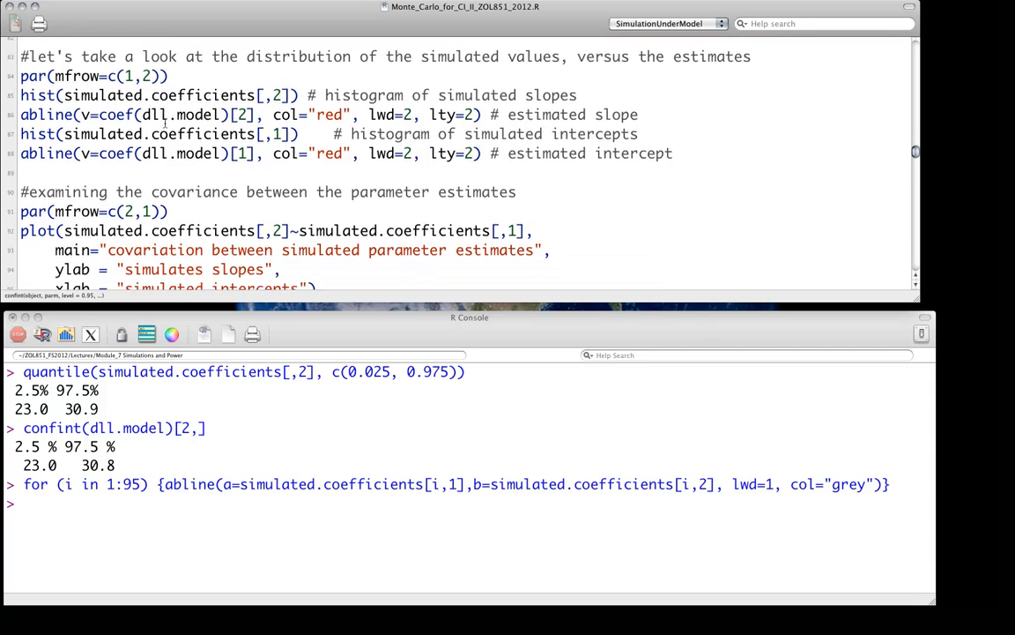
scroll(down, 3)
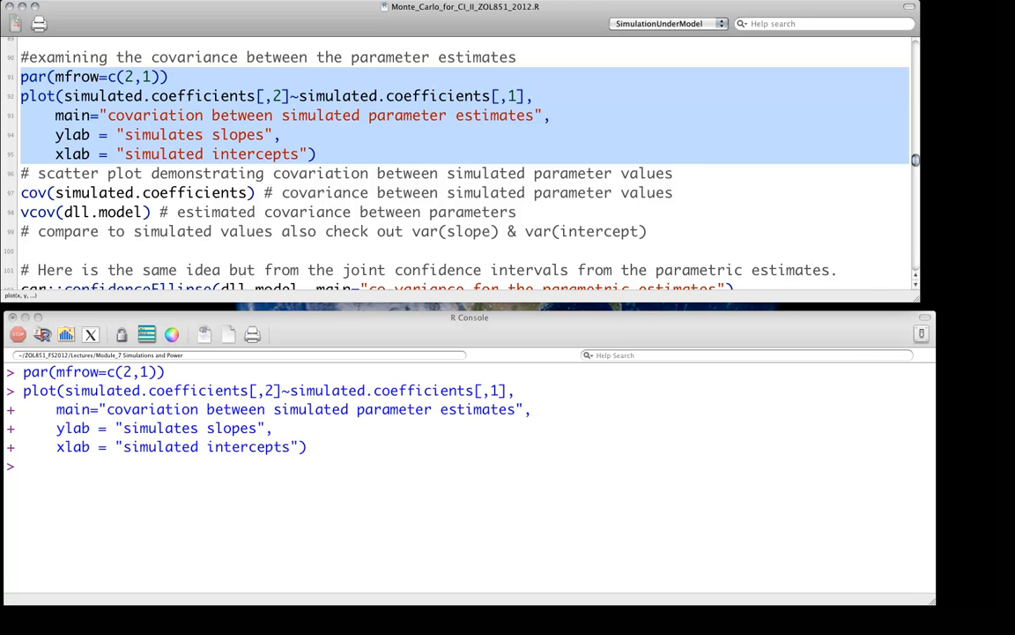
- Draw the car confidenceEllipse in red beneath the estimates scatter, inspect it, and close the Quartz window
key(Enter)
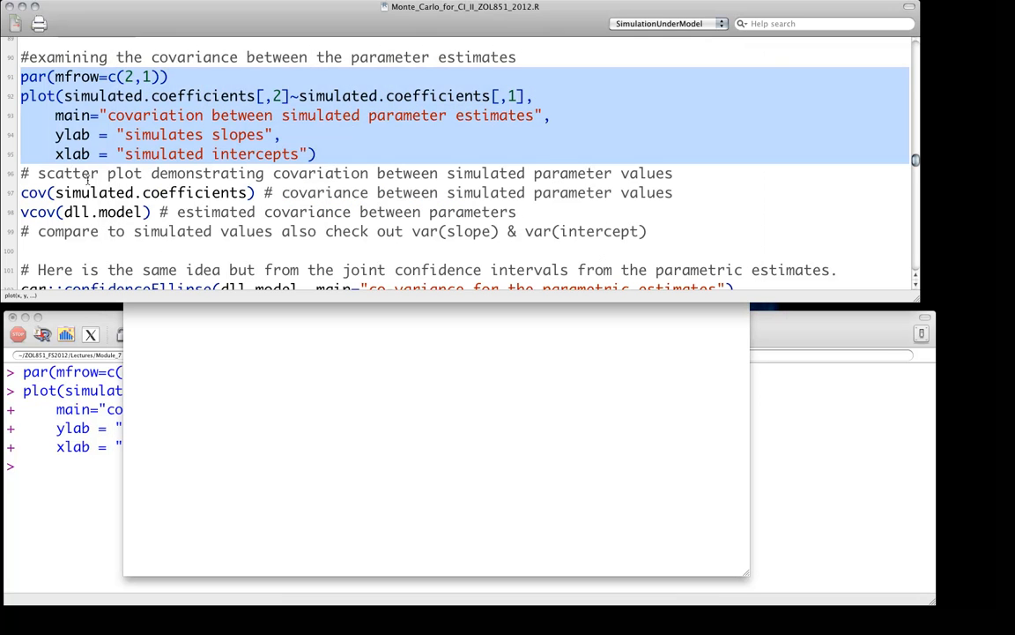
click(79, 212)
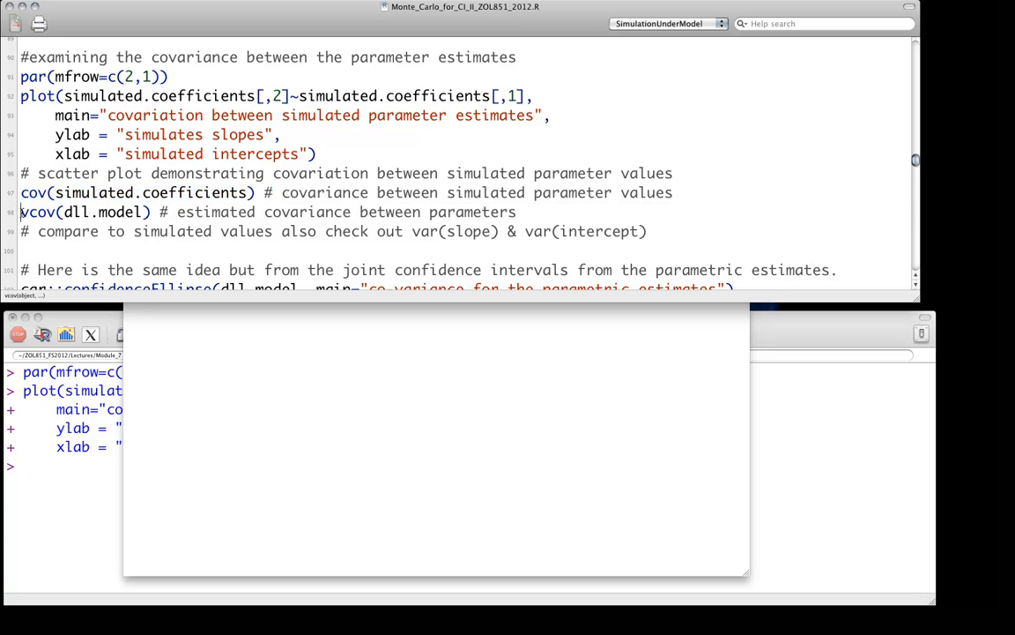
scroll(down, 3)
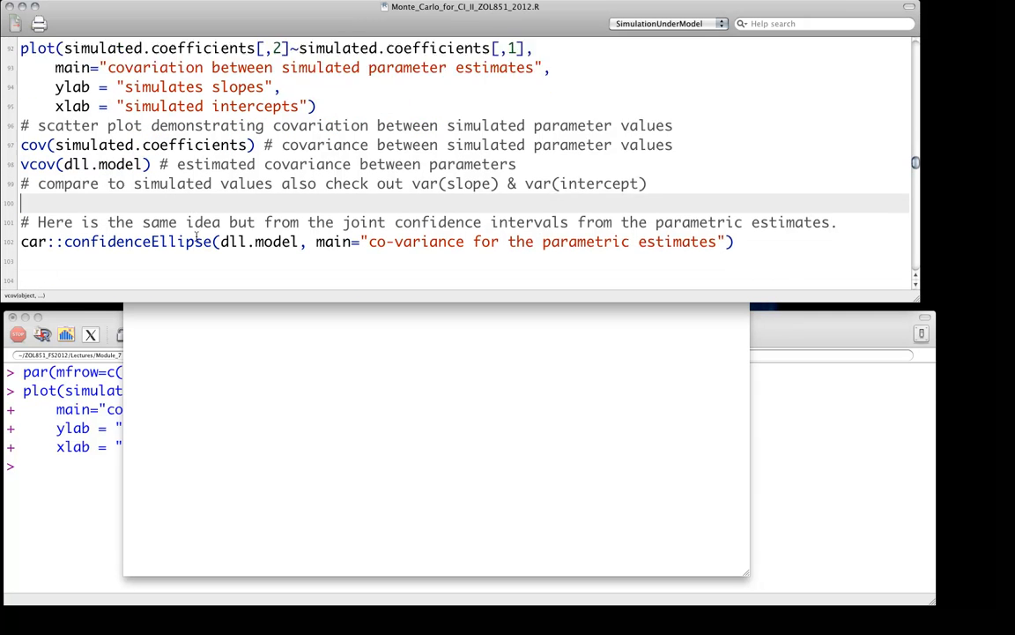
scroll(down, 3)
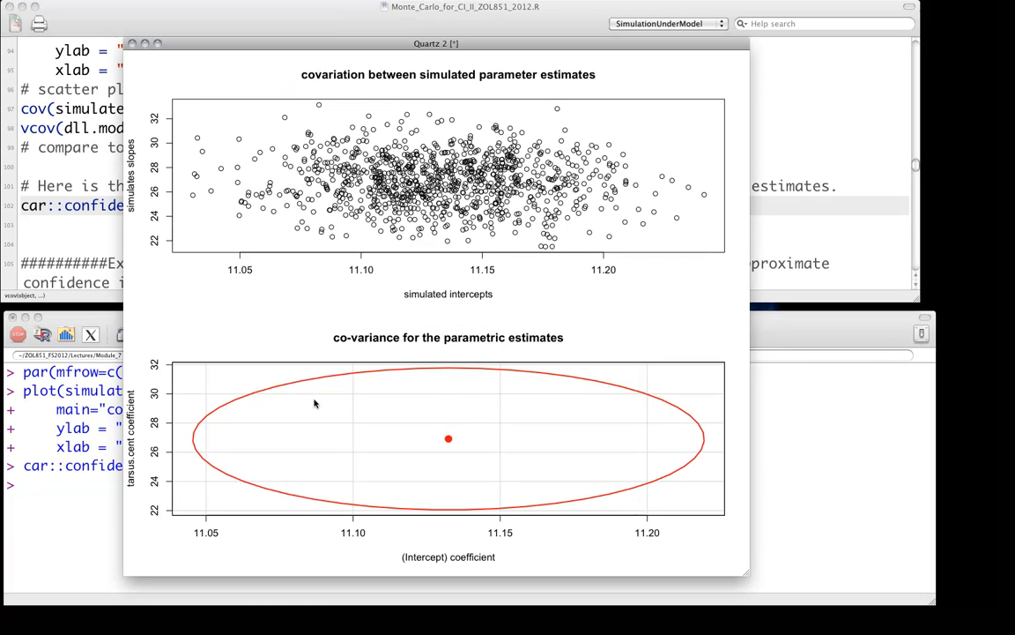
mouse_move(696, 245)
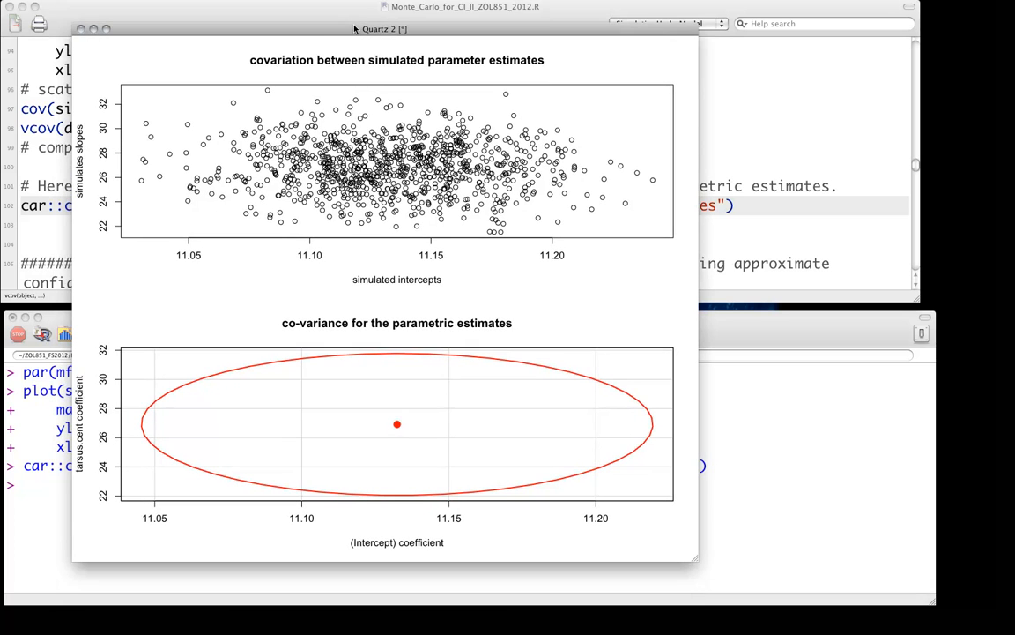
mouse_move(84, 32)
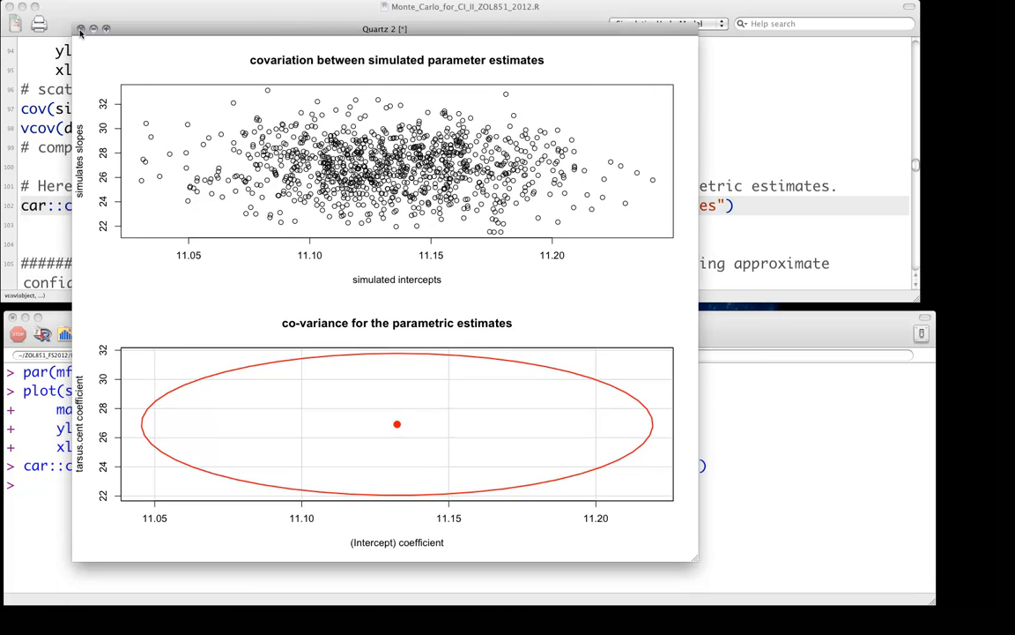
click(83, 31)
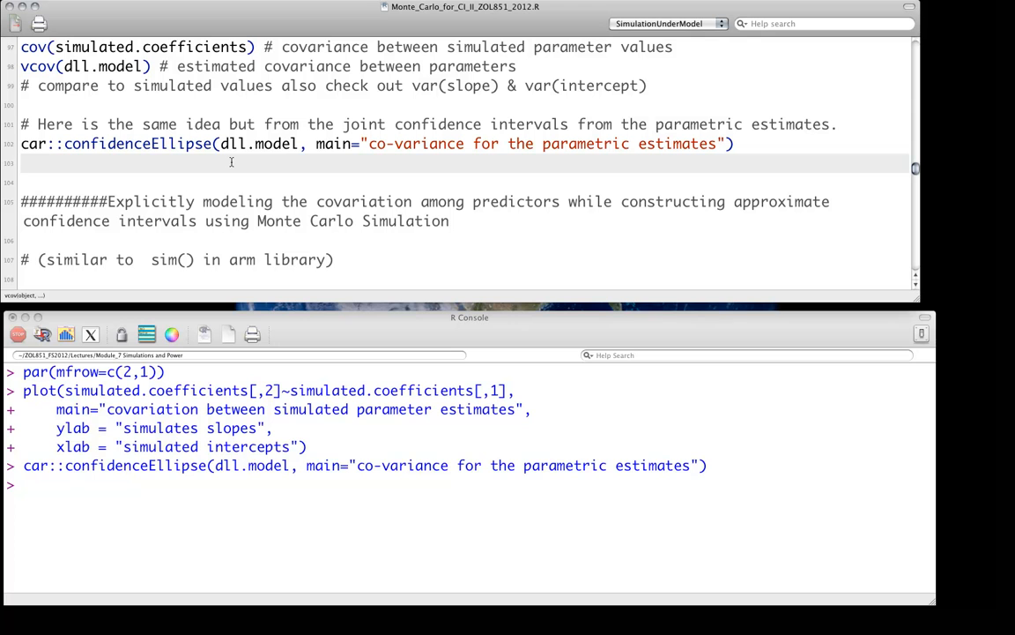
- Locate and run library(MASS) so mvrnorm is available
scroll(down, 3)
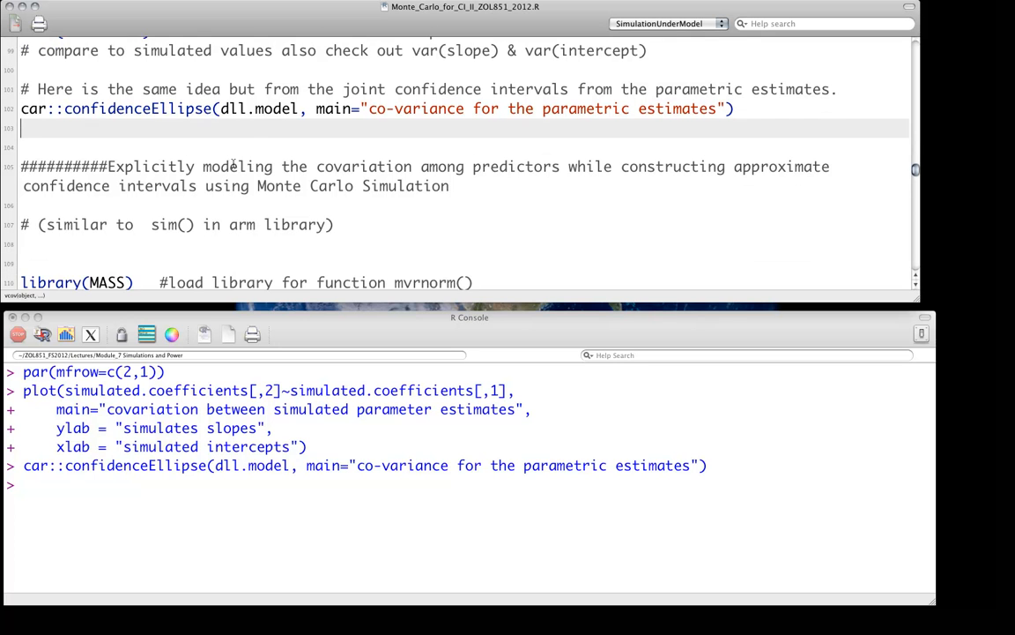
scroll(down, 3)
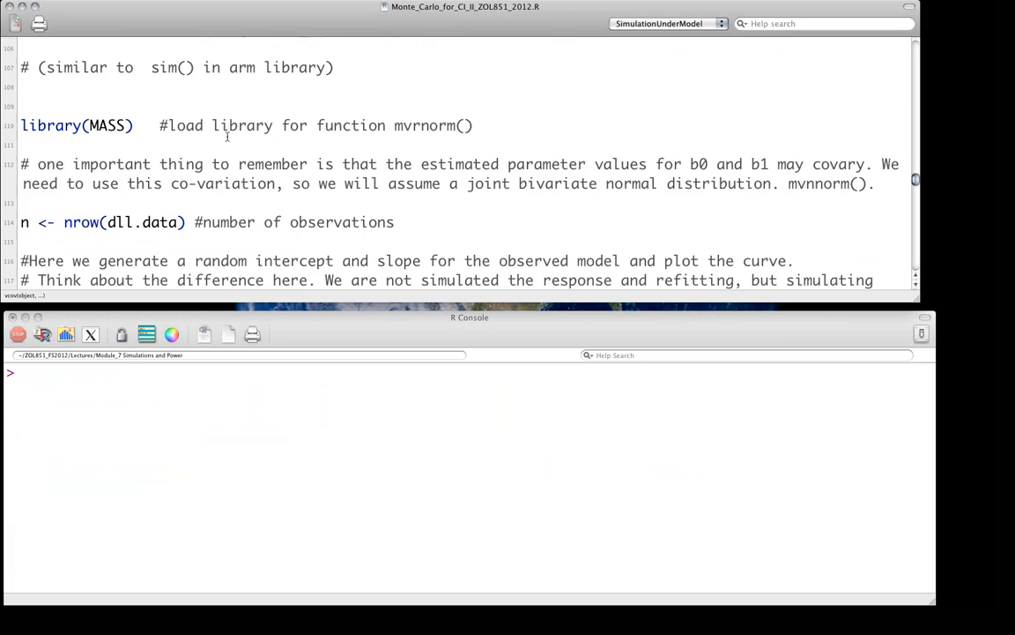
scroll(down, 3)
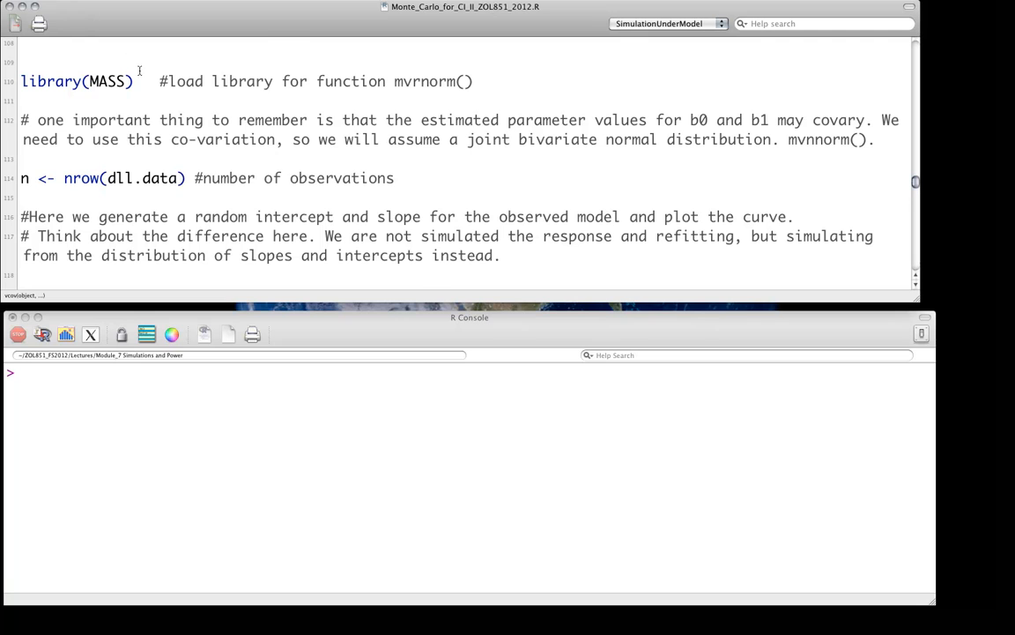
scroll(up, 3)
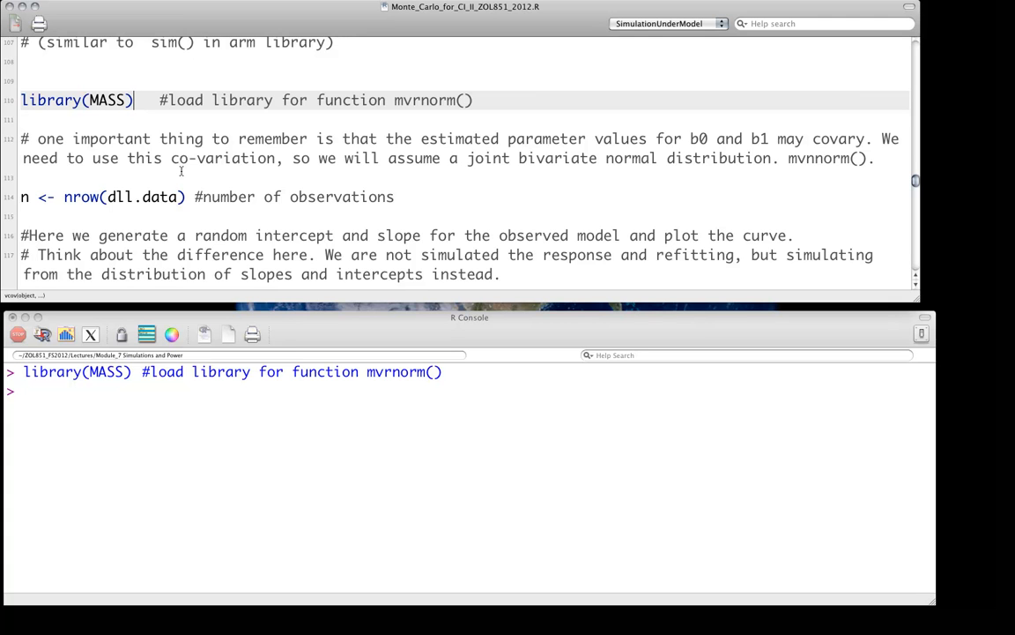
scroll(down, 3)
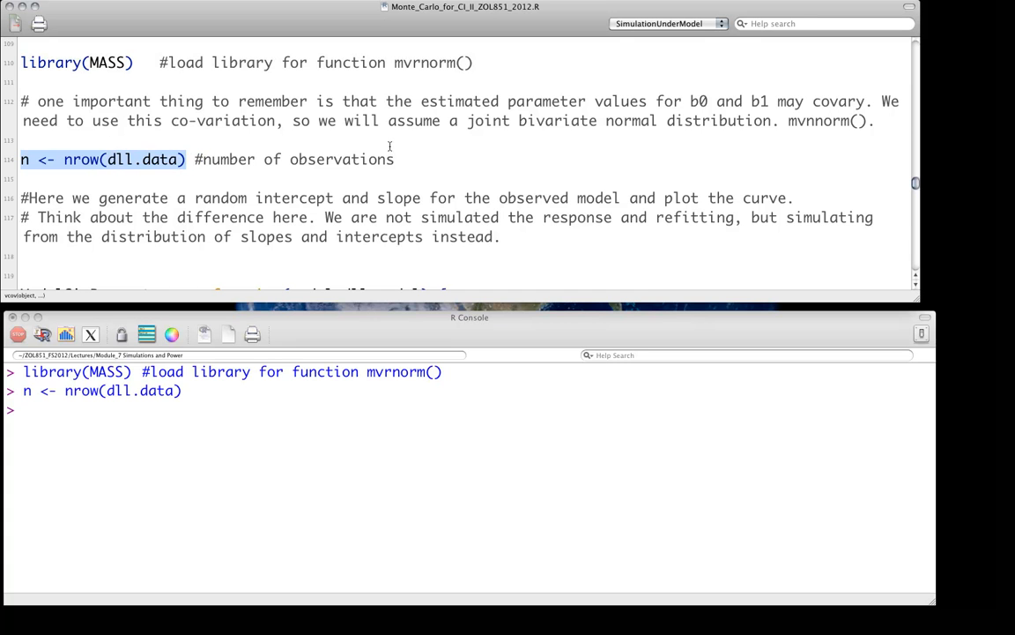
scroll(down, 3)
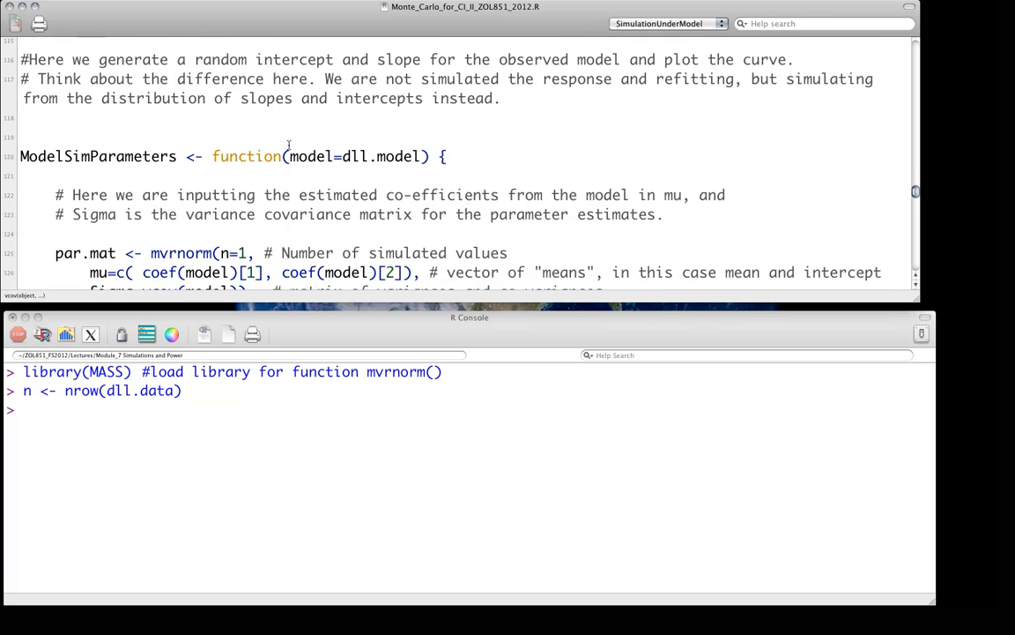
mouse_move(220, 117)
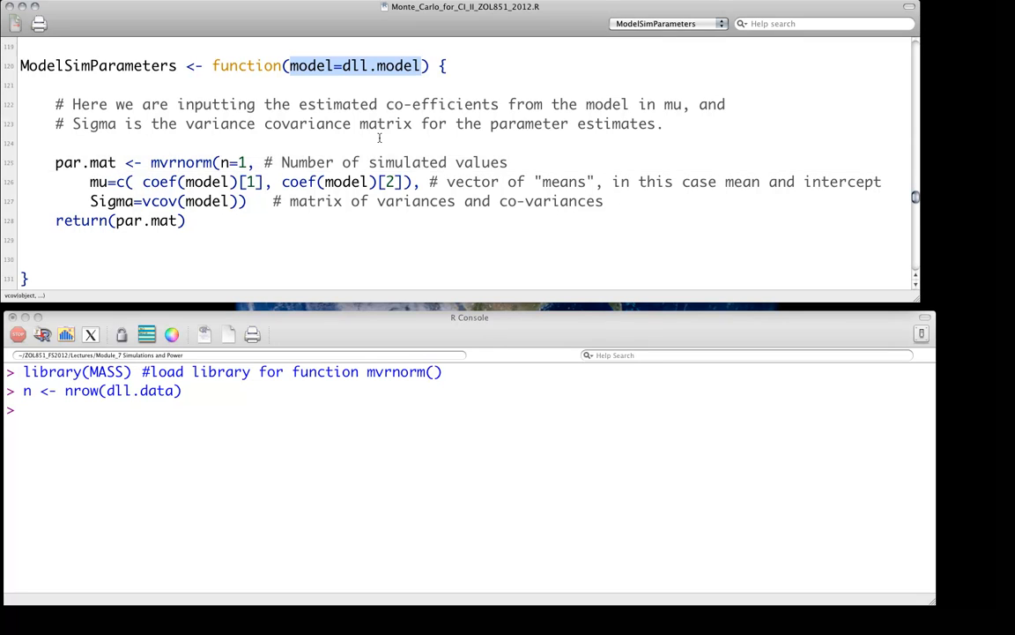
mouse_move(349, 81)
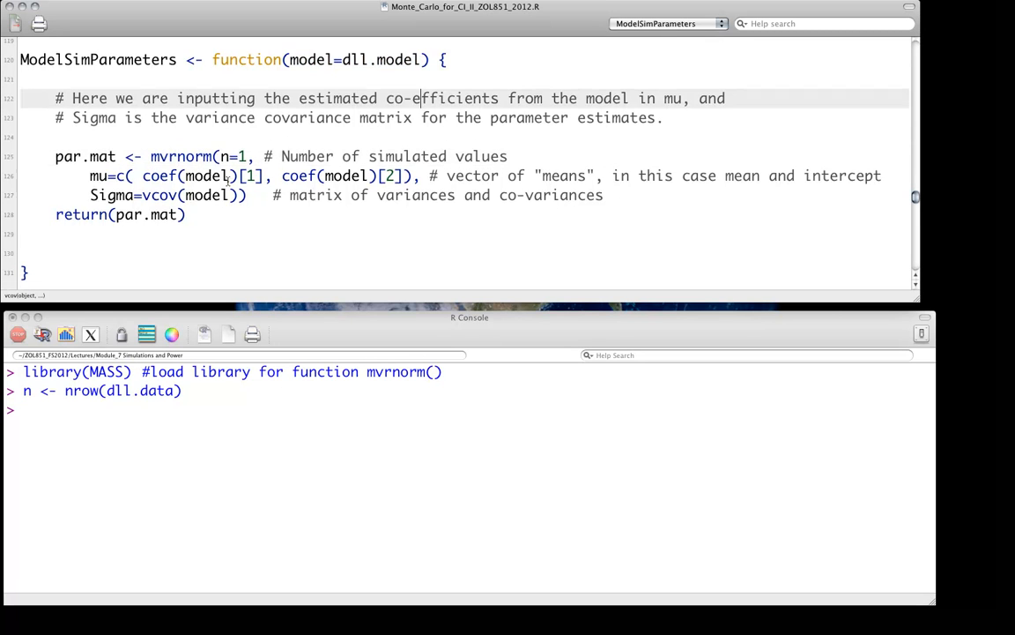
double_click(176, 155)
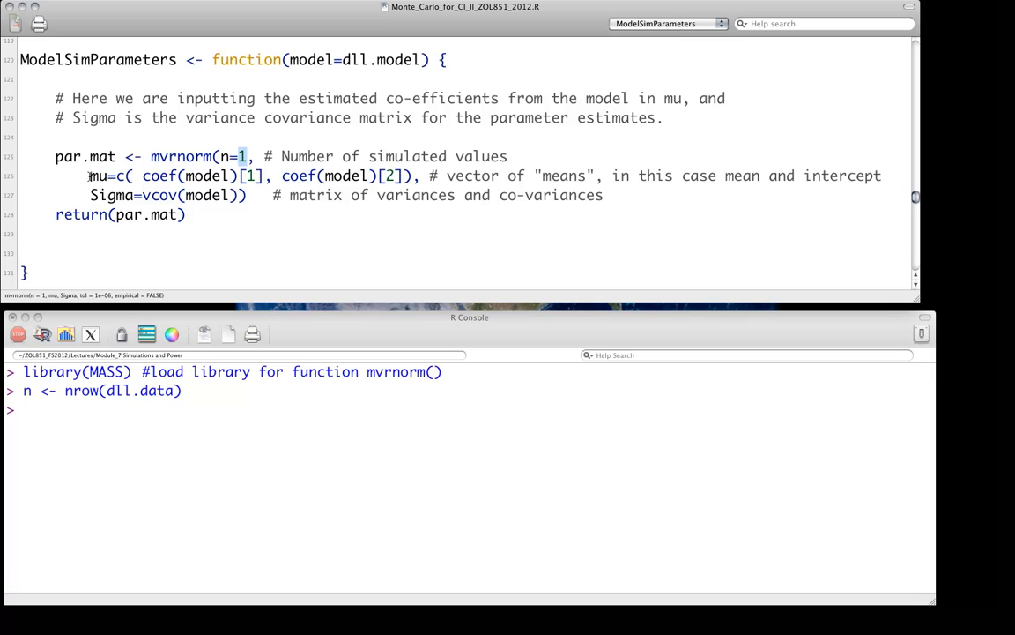
drag(88, 176, 176, 177)
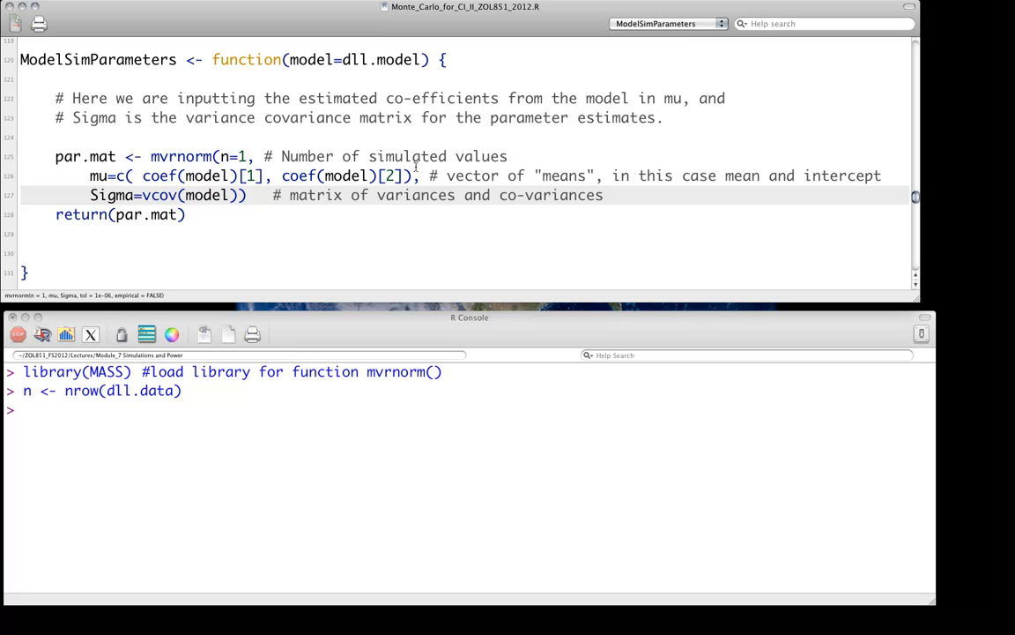
click(256, 194)
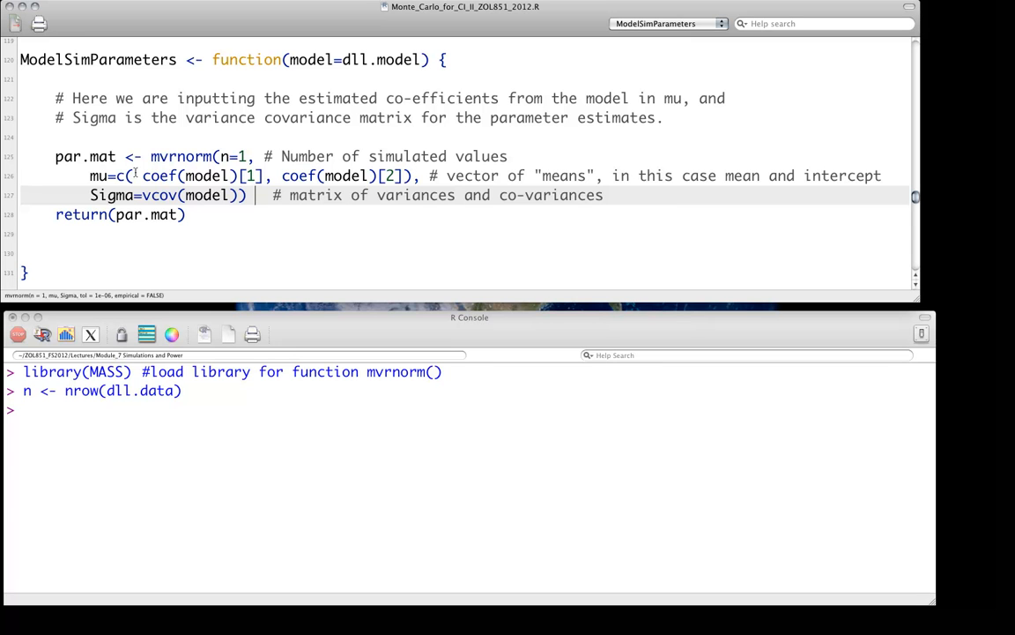
drag(88, 177, 441, 176)
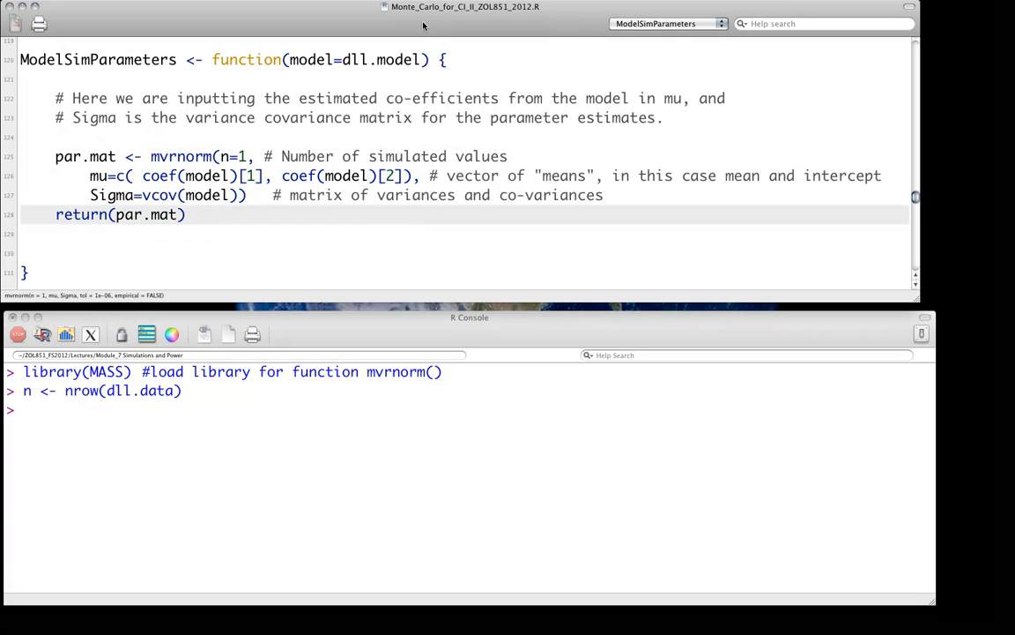
double_click(377, 60)
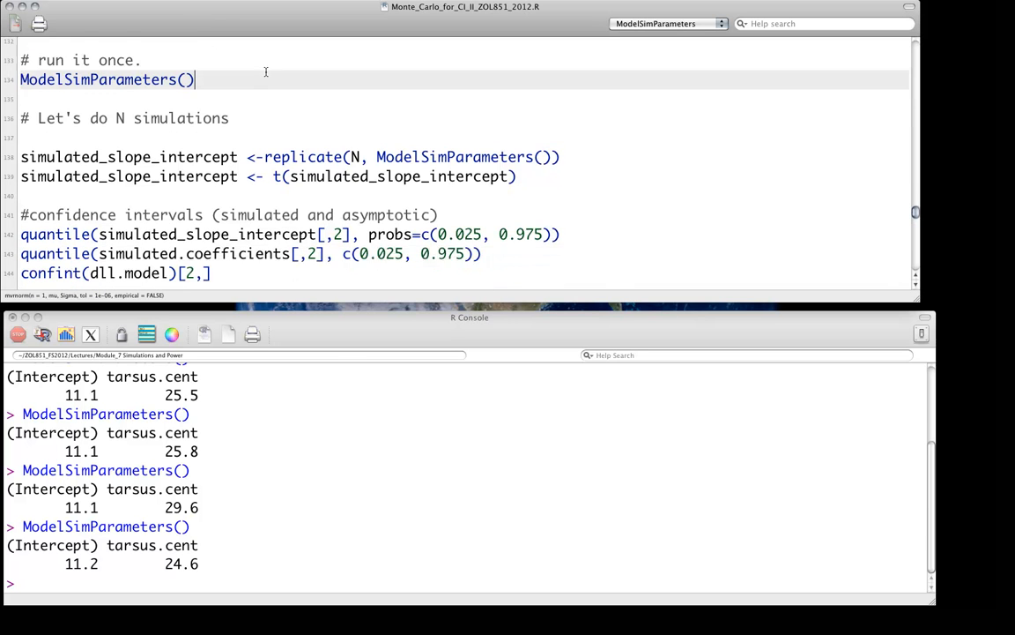
- Scroll to the N-replicate simulation lines and select the simulated versus asymptotic confidence-interval code
scroll(down, 3)
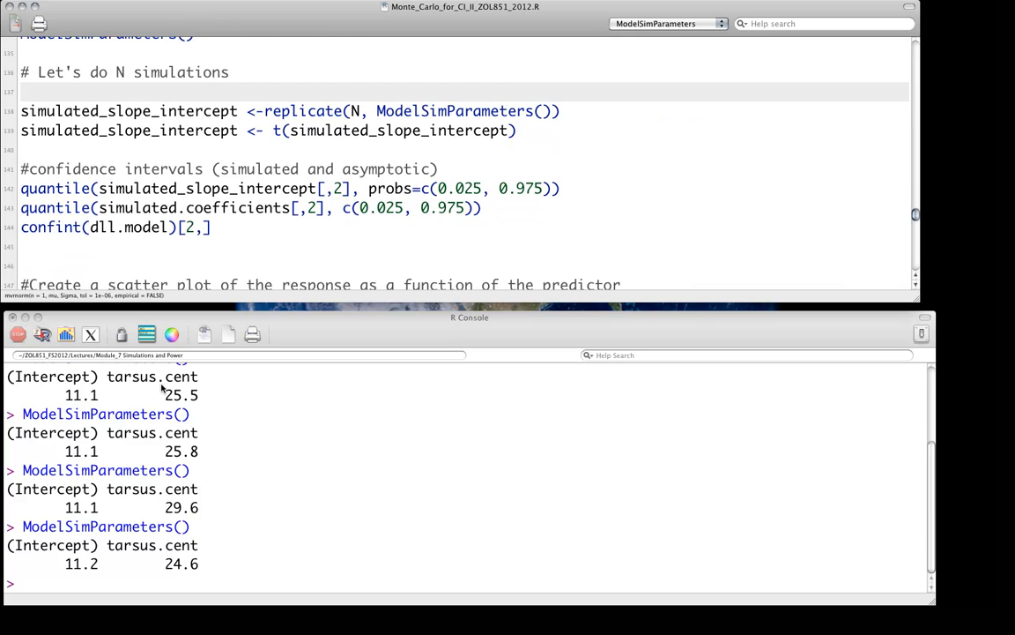
drag(21, 111, 517, 130)
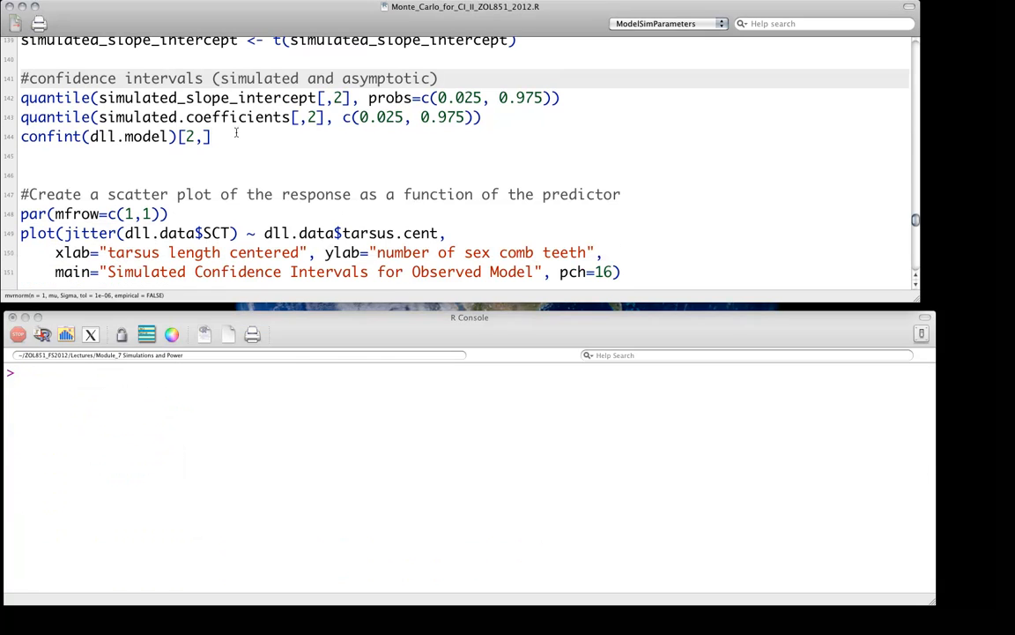
- Run the quantile() and confint(dll.model)[2,] lines, giving slope intervals 23.3–30.8 and 23.0–30.8
key(Cmd+Return)
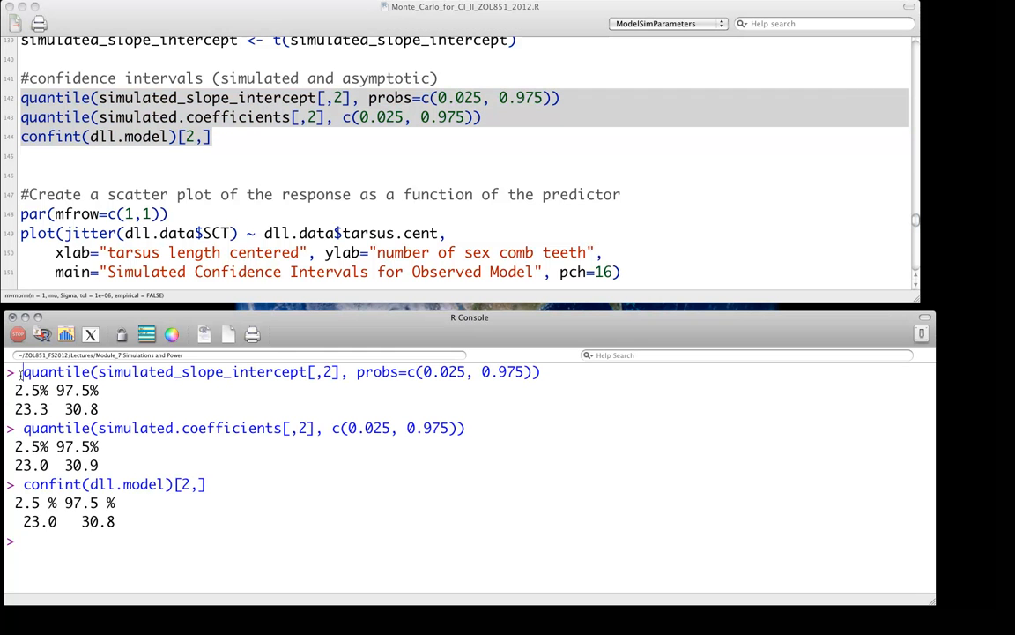
triple_click(282, 372)
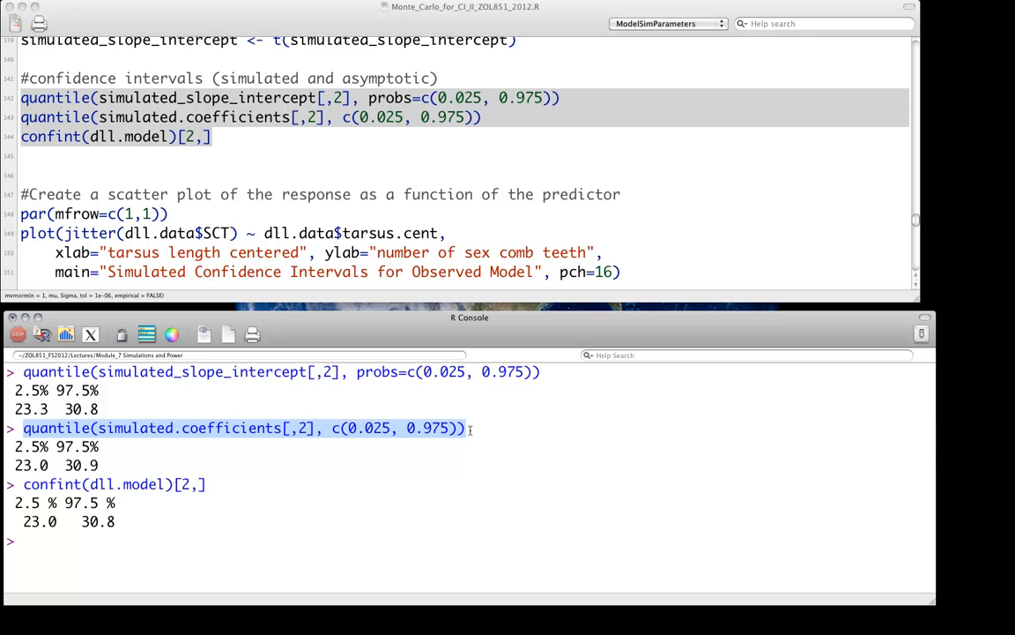
mouse_move(173, 261)
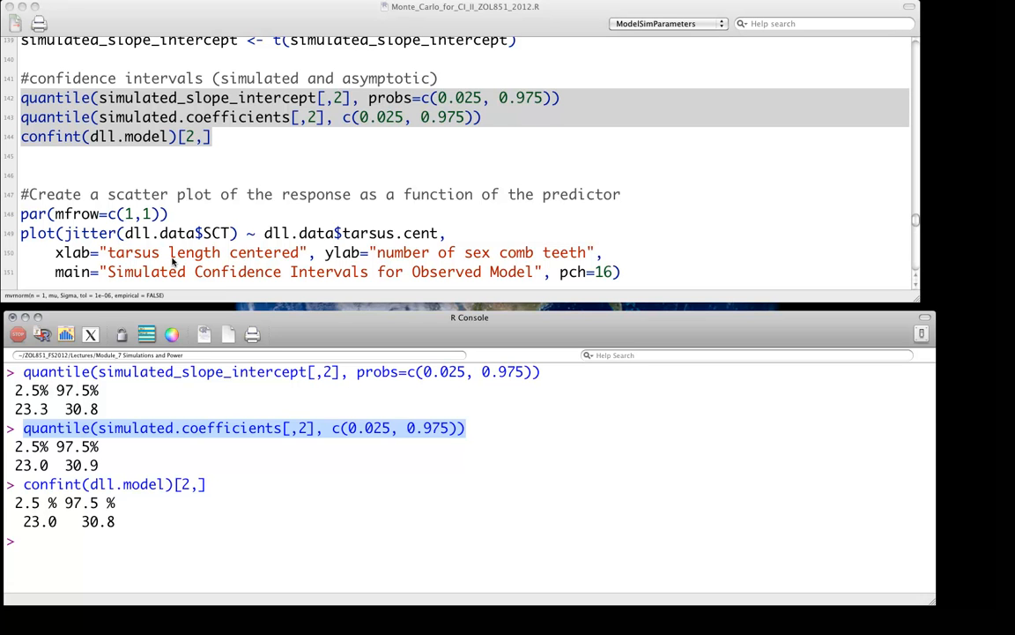
mouse_move(222, 440)
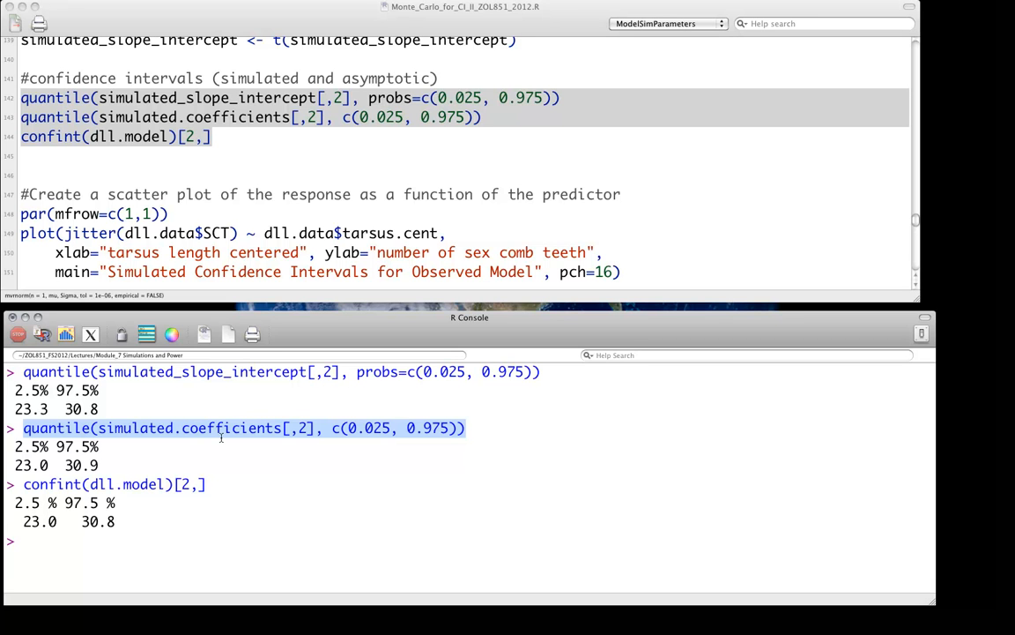
mouse_move(203, 467)
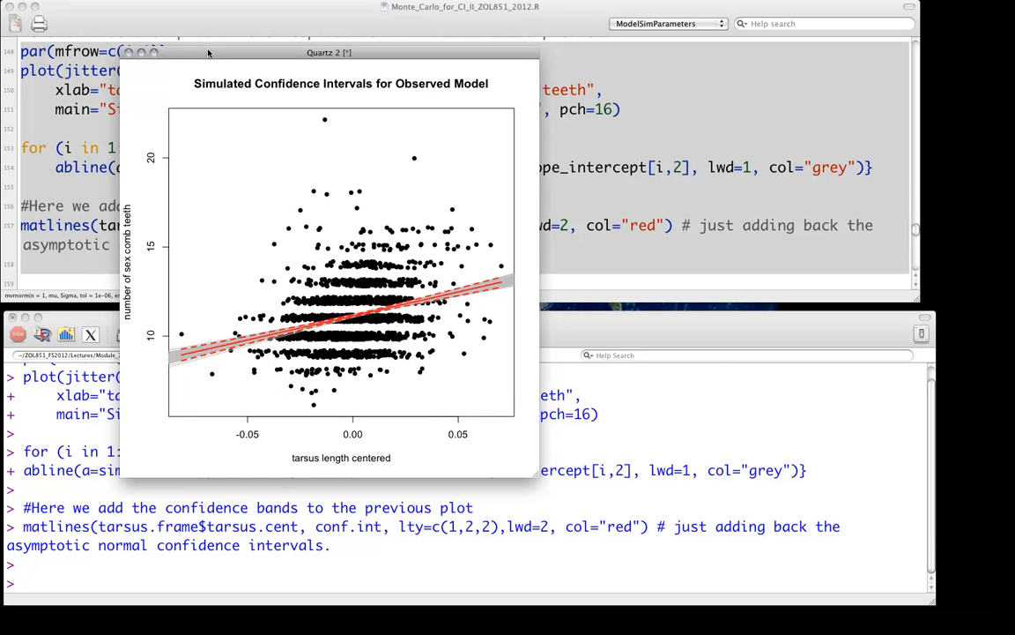
- Dismiss the redrawn tarsus scatter plot window and return to the script
click(141, 53)
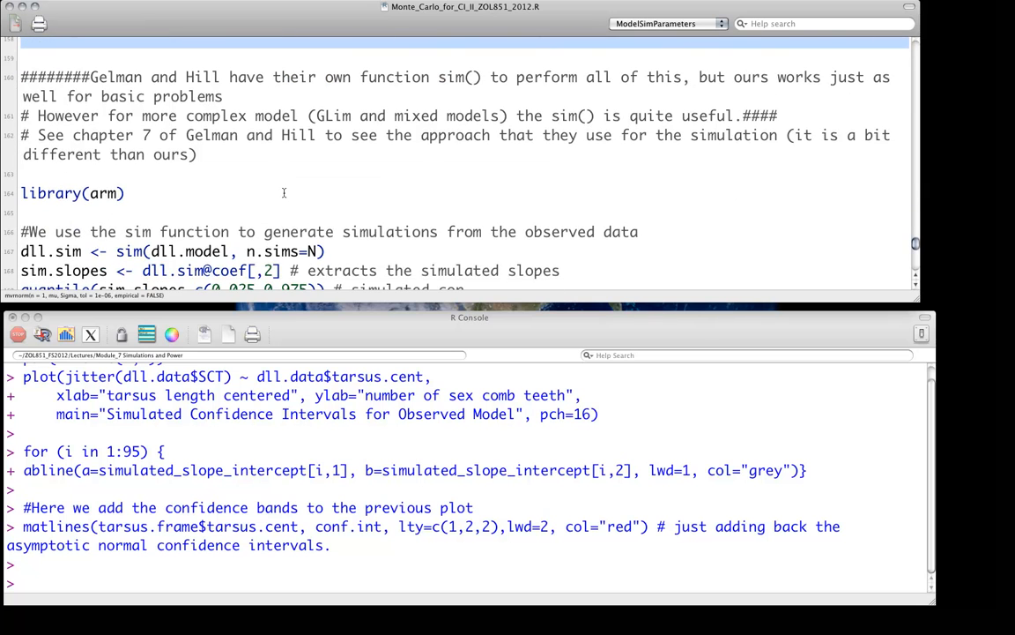
- Run the library(arm) line so sim() becomes available
click(127, 192)
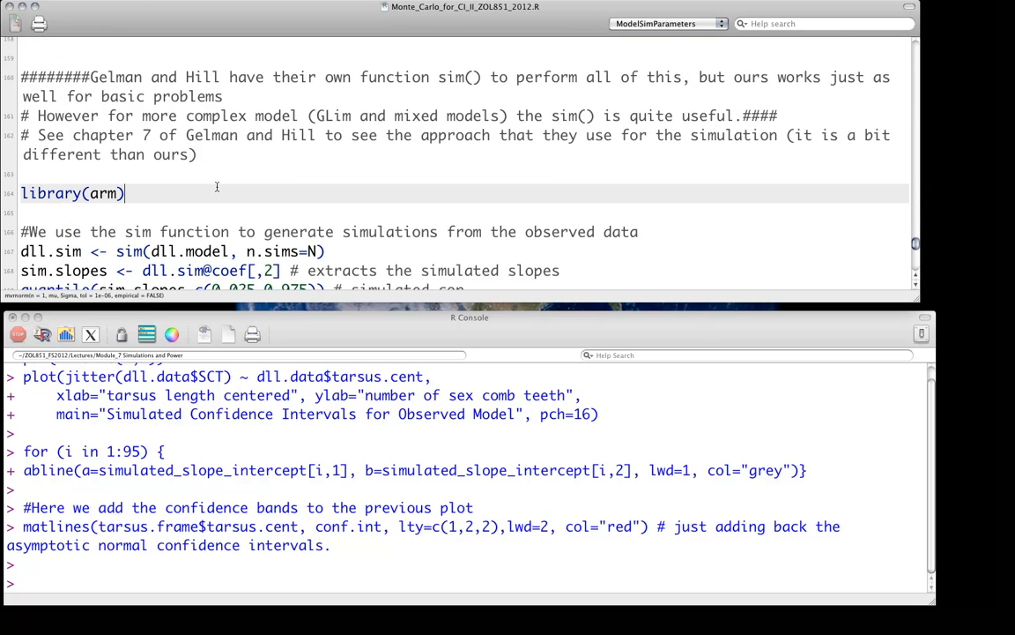
mouse_move(236, 167)
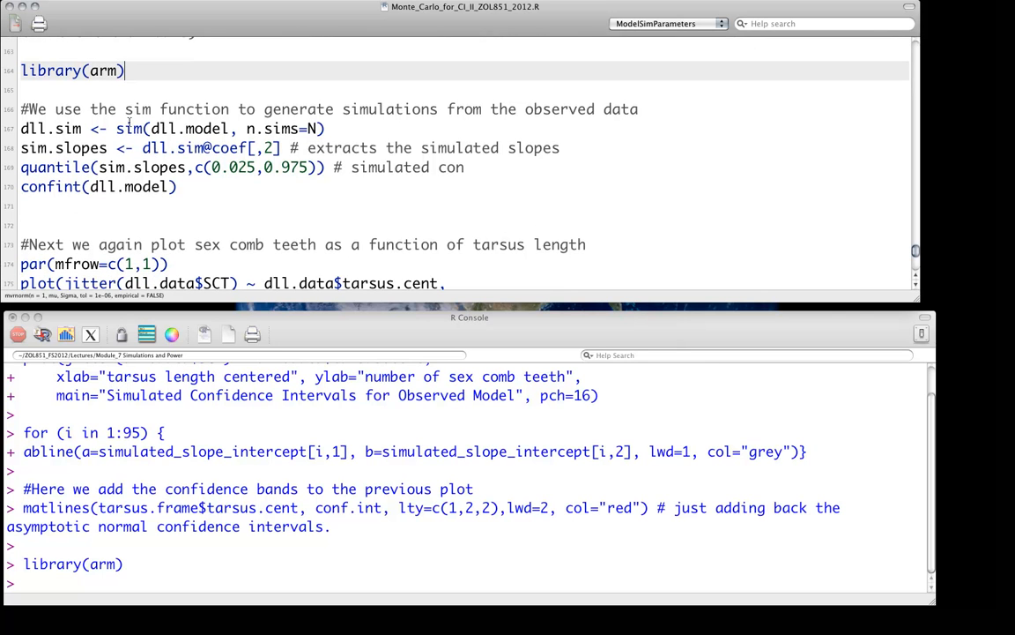
drag(116, 129, 229, 129)
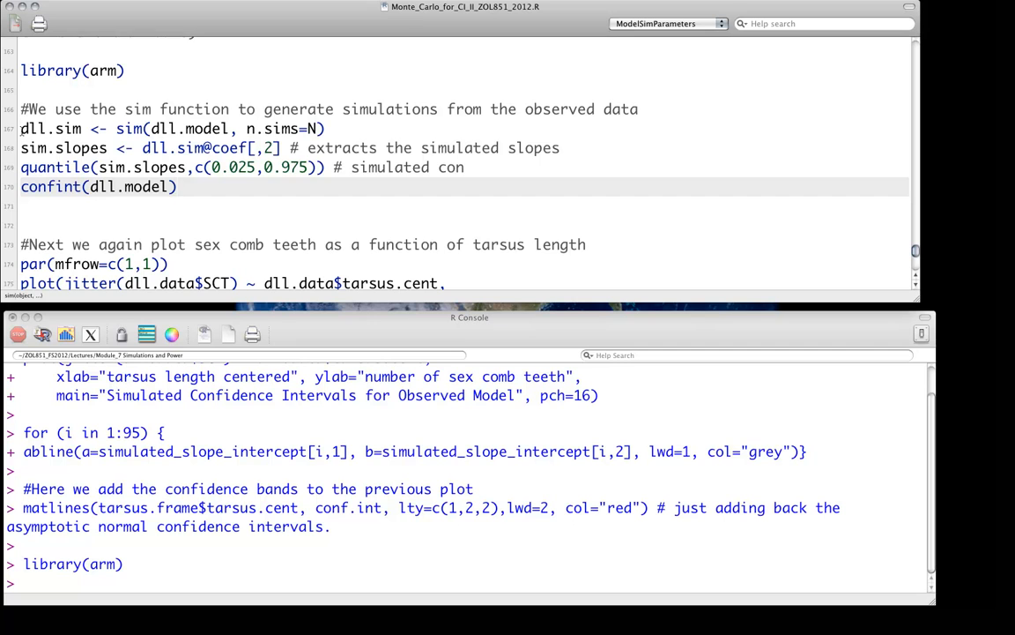
- Run the dll.sim and sim.slopes lines, giving 22.9–31.0 beside confint's 23.0–30.8 for tarsus.cent
drag(21, 127, 176, 187)
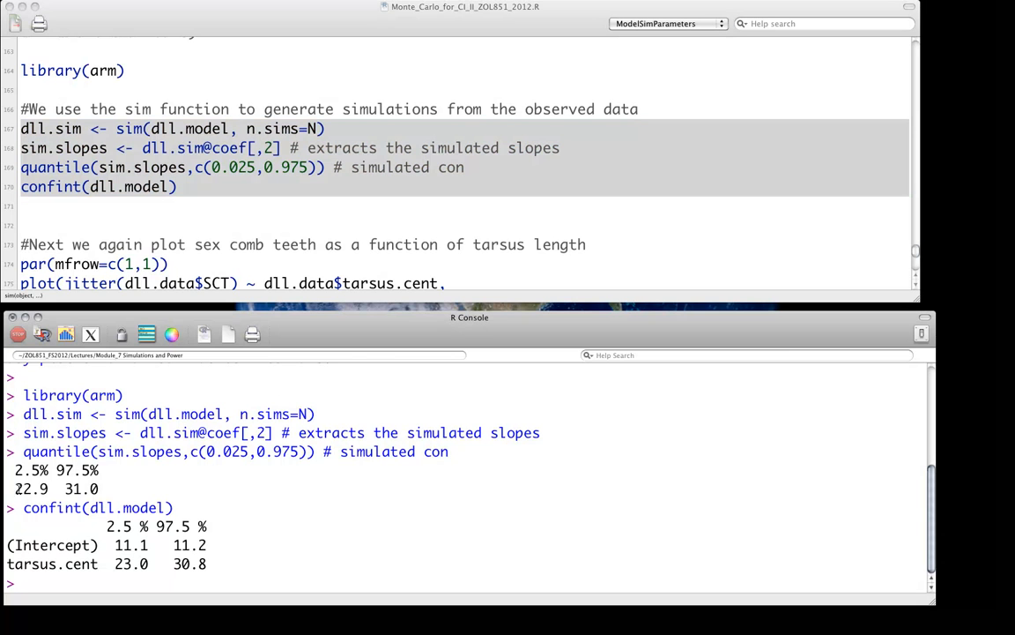
drag(14, 488, 99, 488)
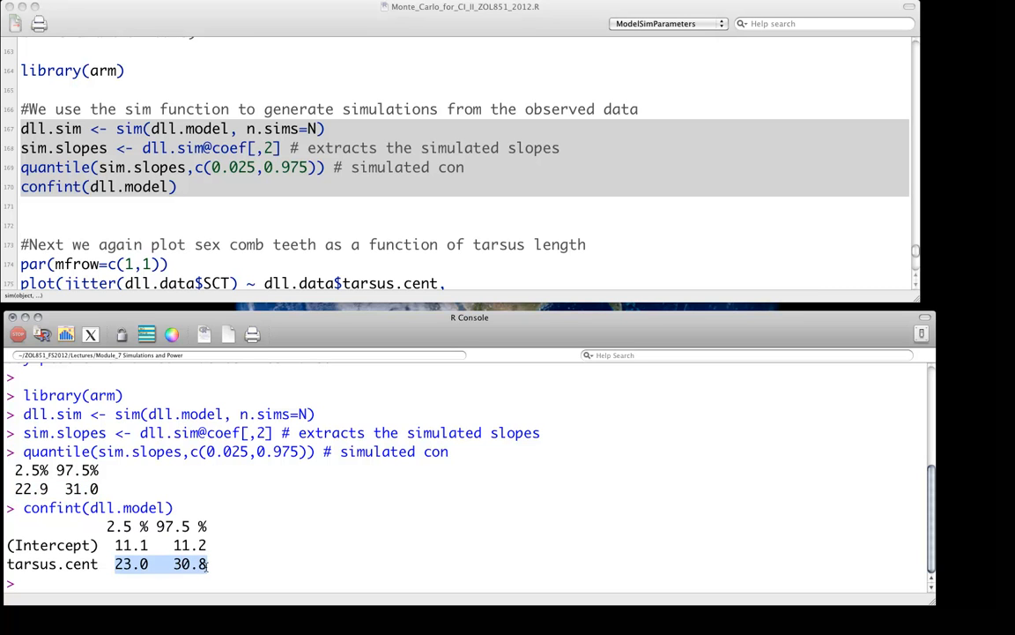
mouse_move(342, 203)
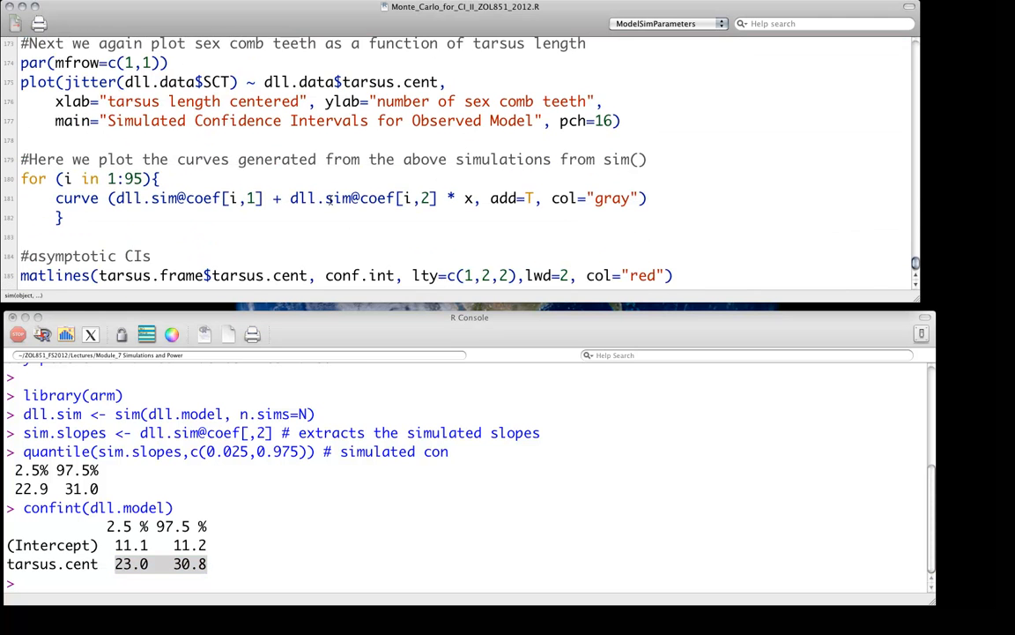
- Scroll the script to the curve() and matlines() plotting section for the sim() draws
scroll(down, 3)
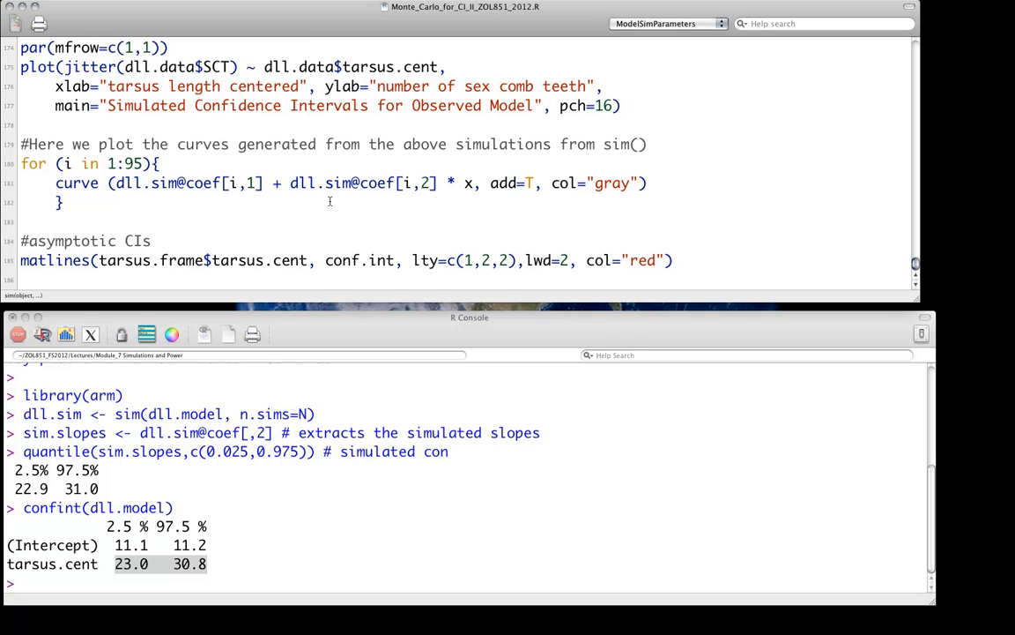